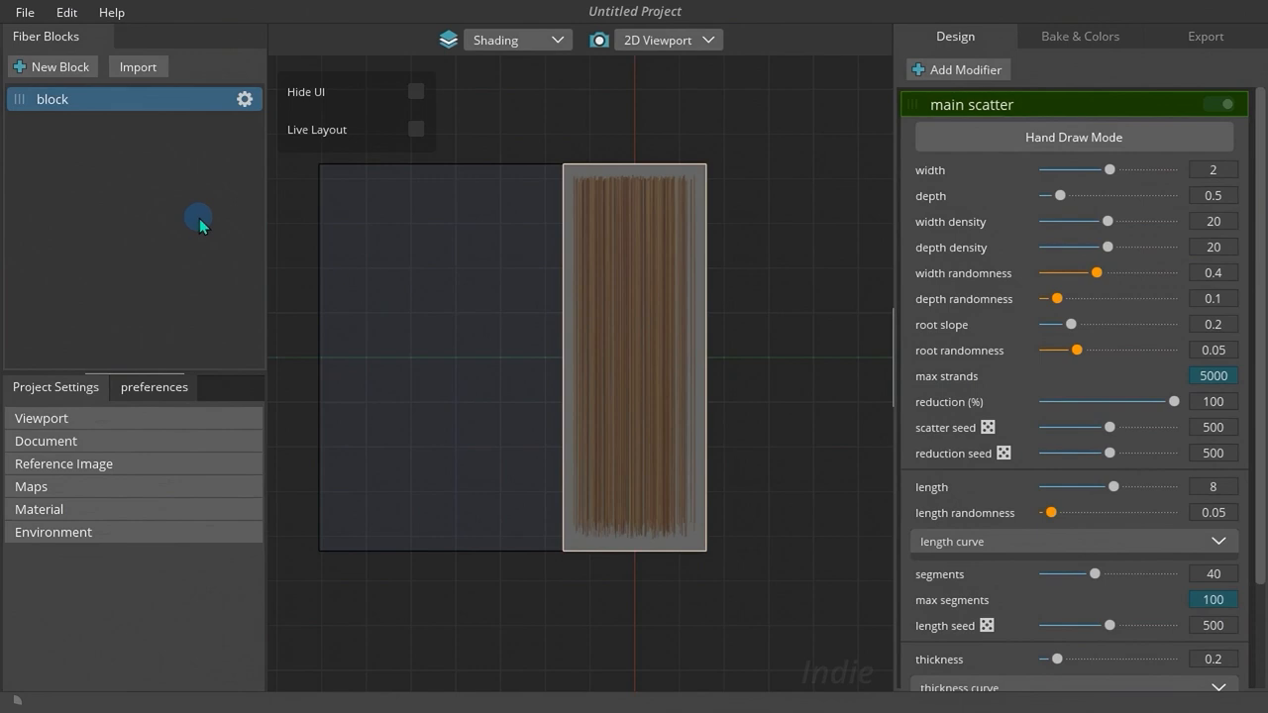
mouse_move(24, 12)
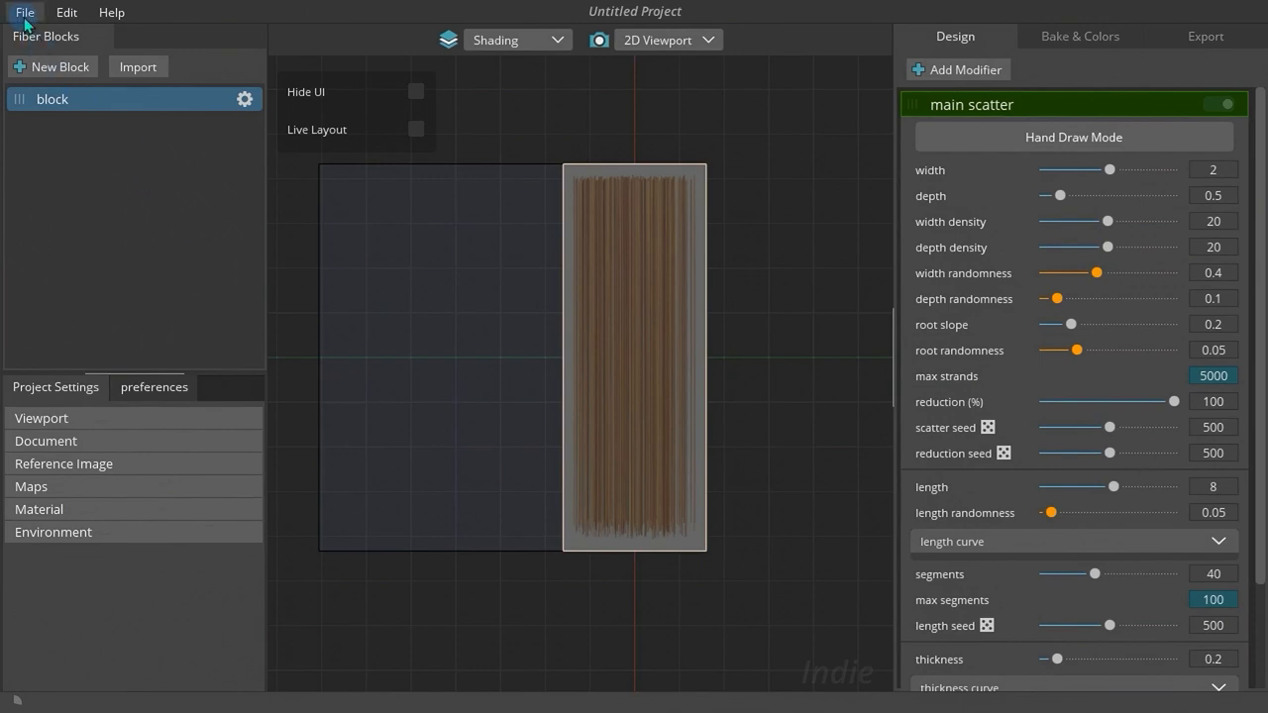
mouse_move(891, 401)
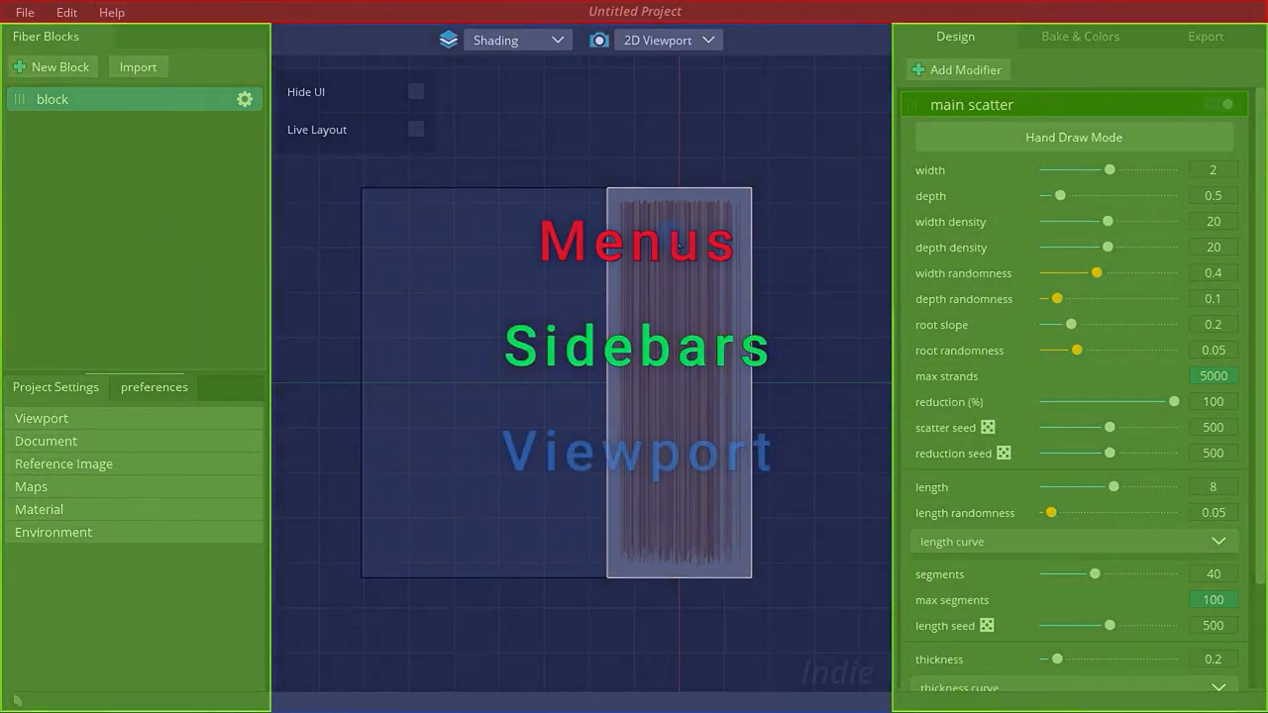
Browse the File menu, the preferences with autosave settings, and the Help links.
left_click(24, 12)
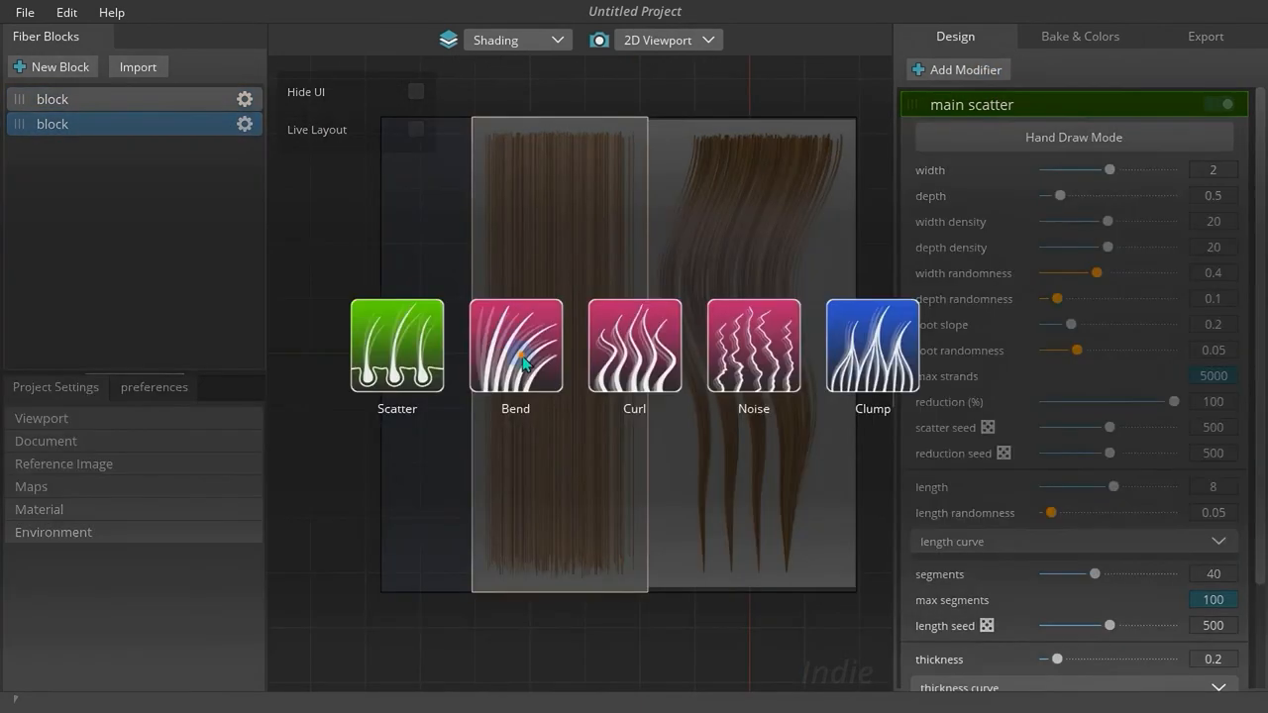
left_click(1204, 35)
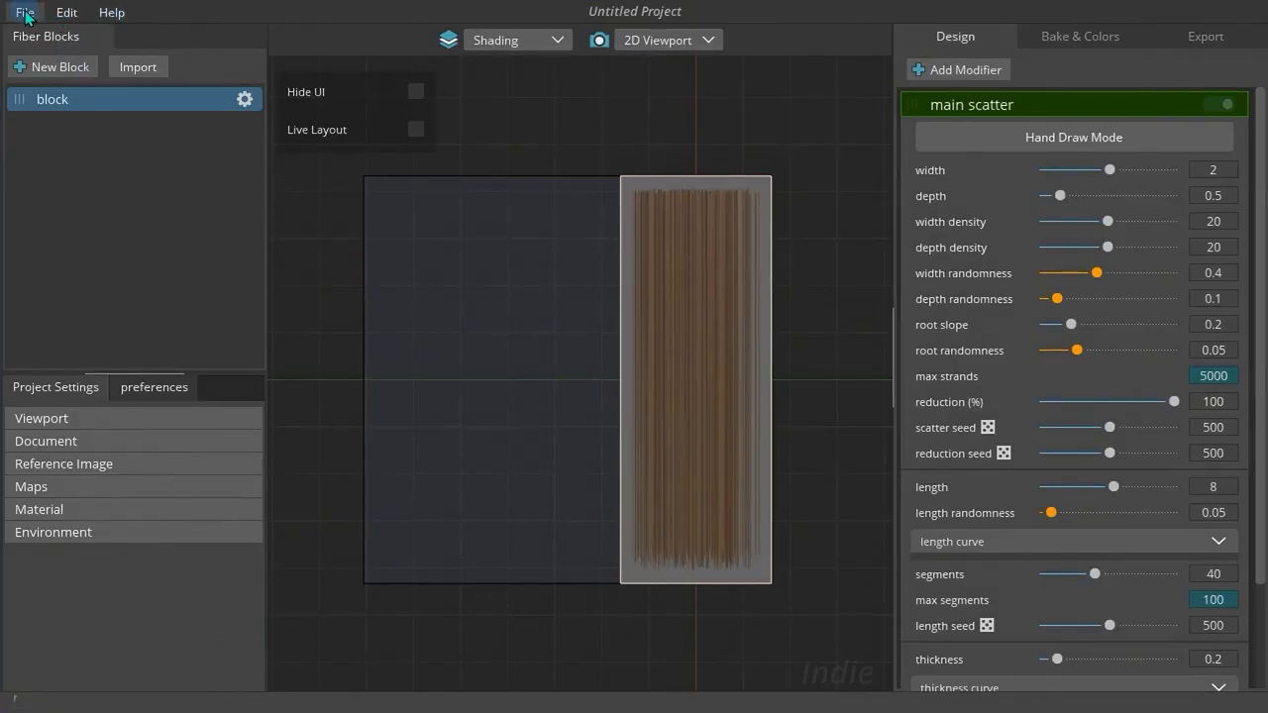
left_click(24, 12)
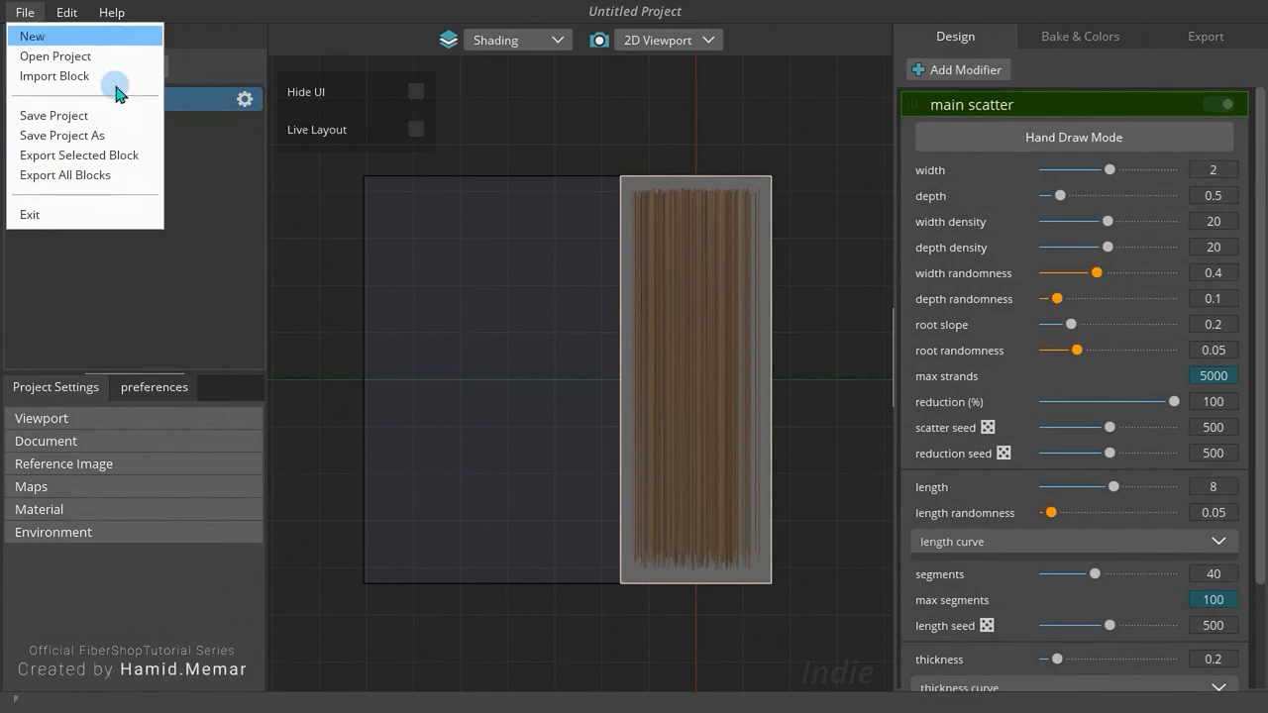
mouse_move(63, 175)
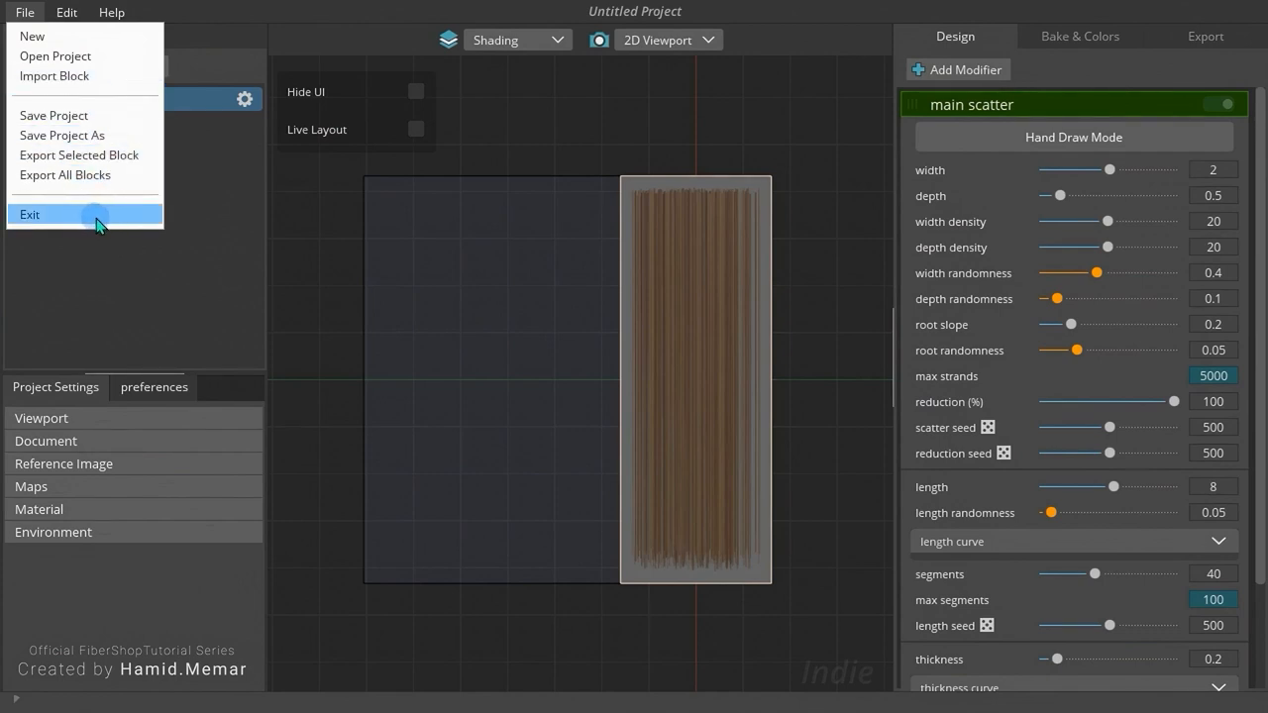
left_click(66, 12)
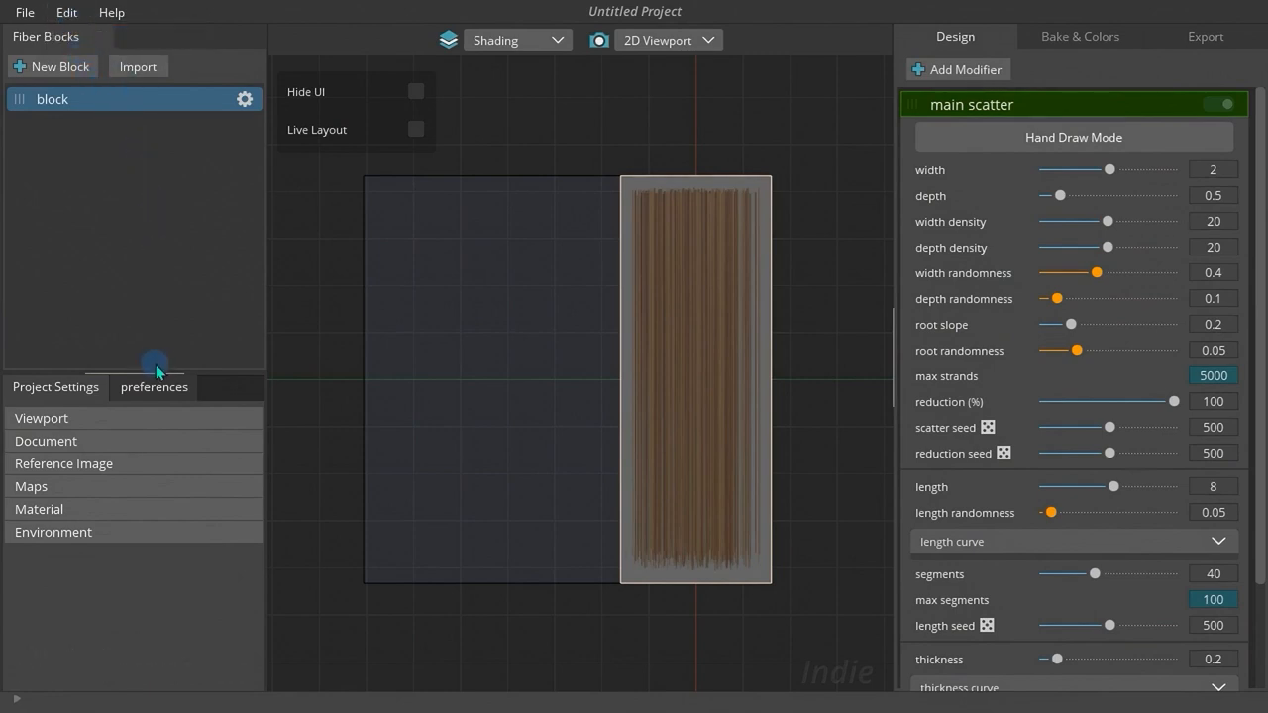
left_click(155, 387)
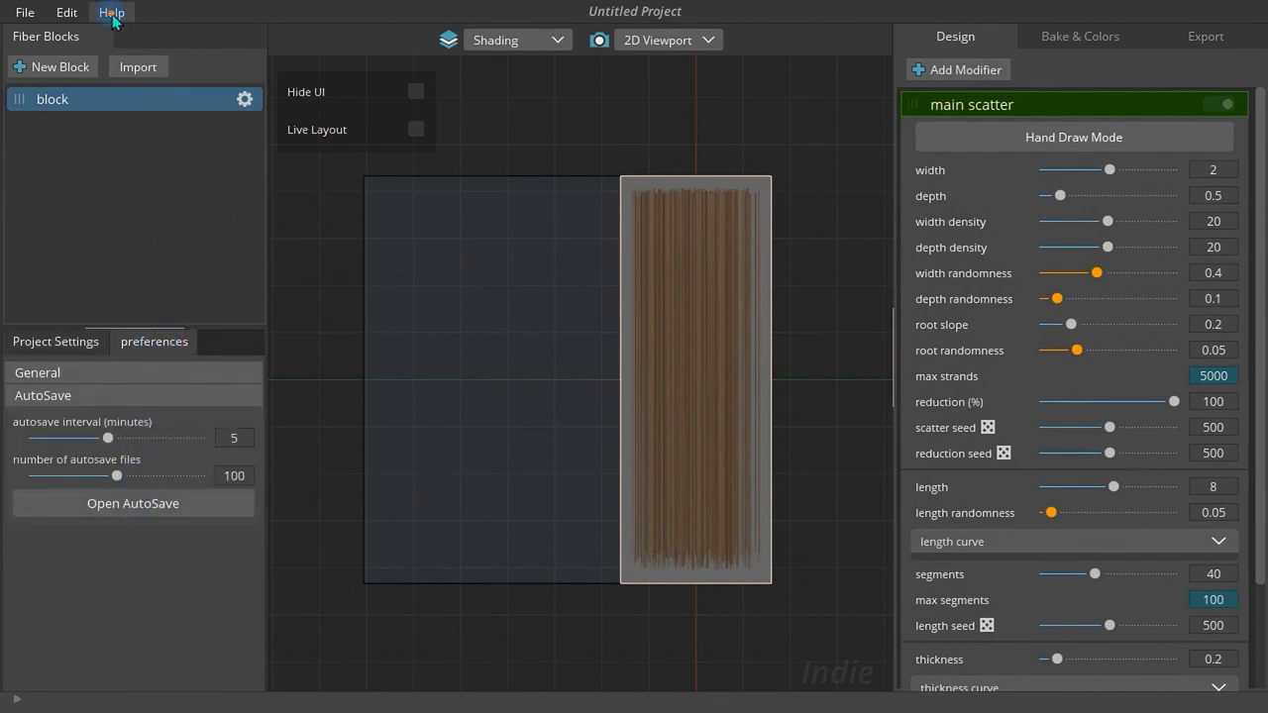
left_click(111, 12)
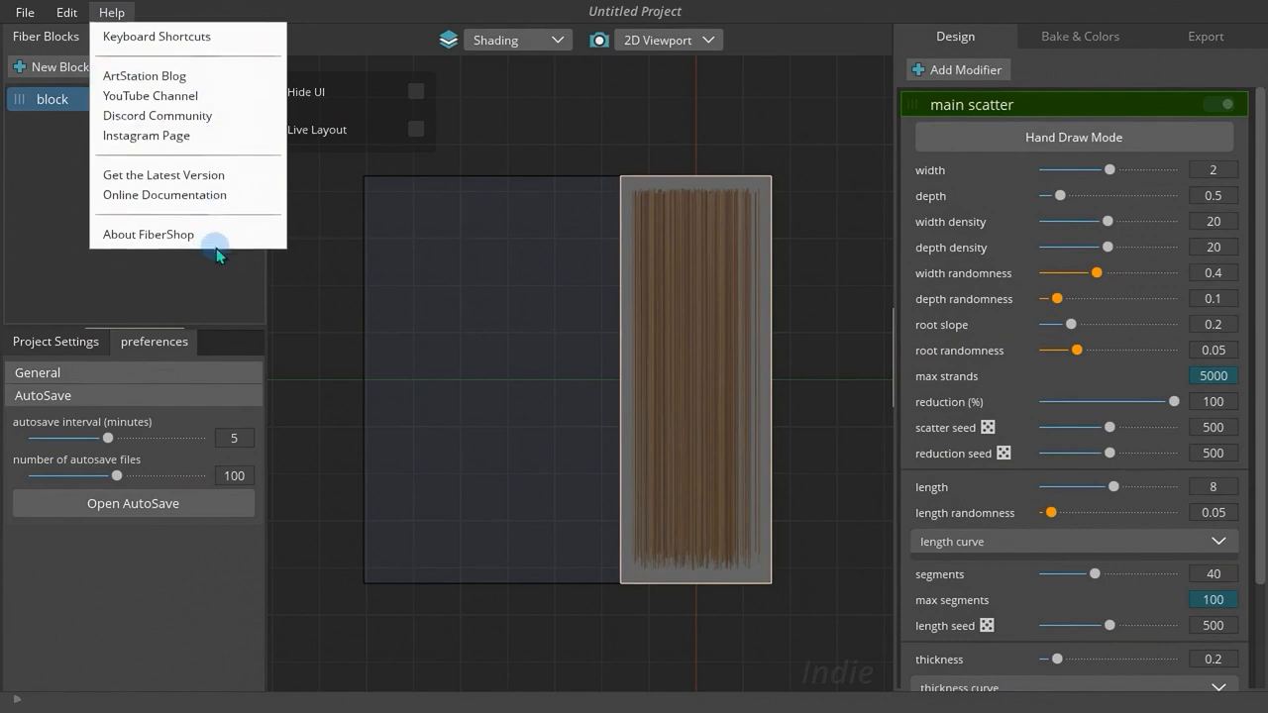
mouse_move(150, 95)
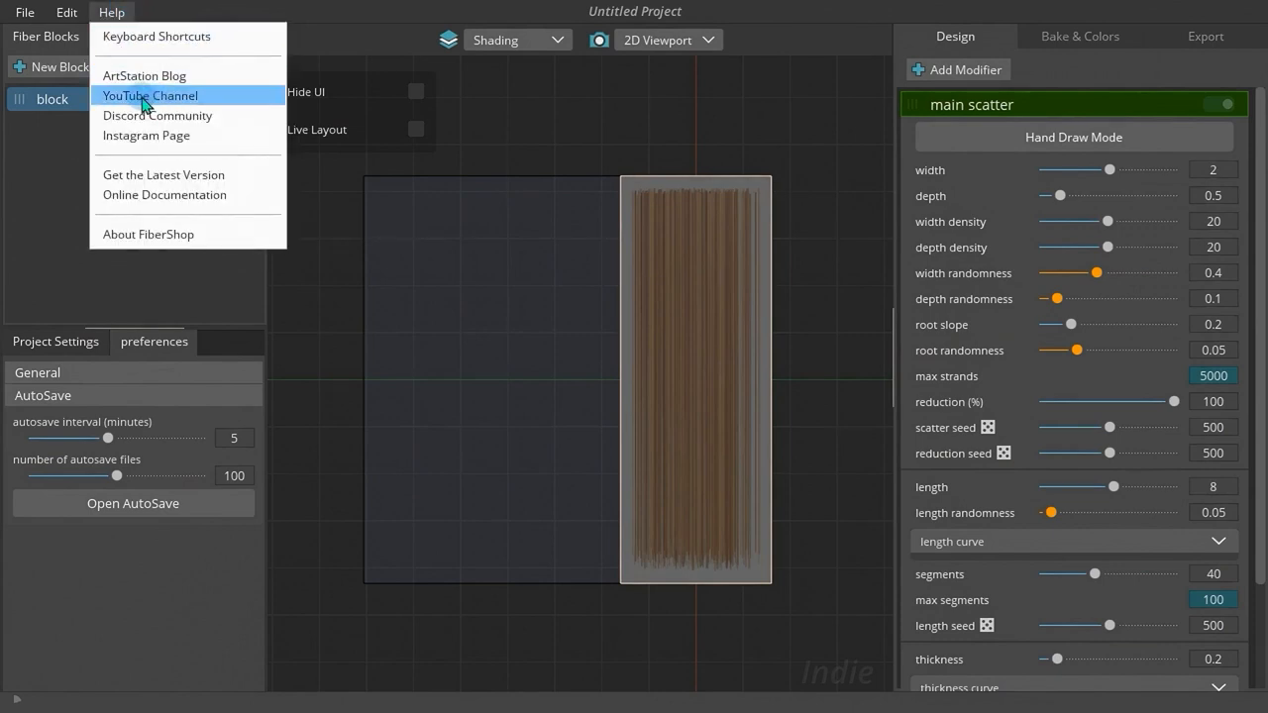
mouse_move(164, 194)
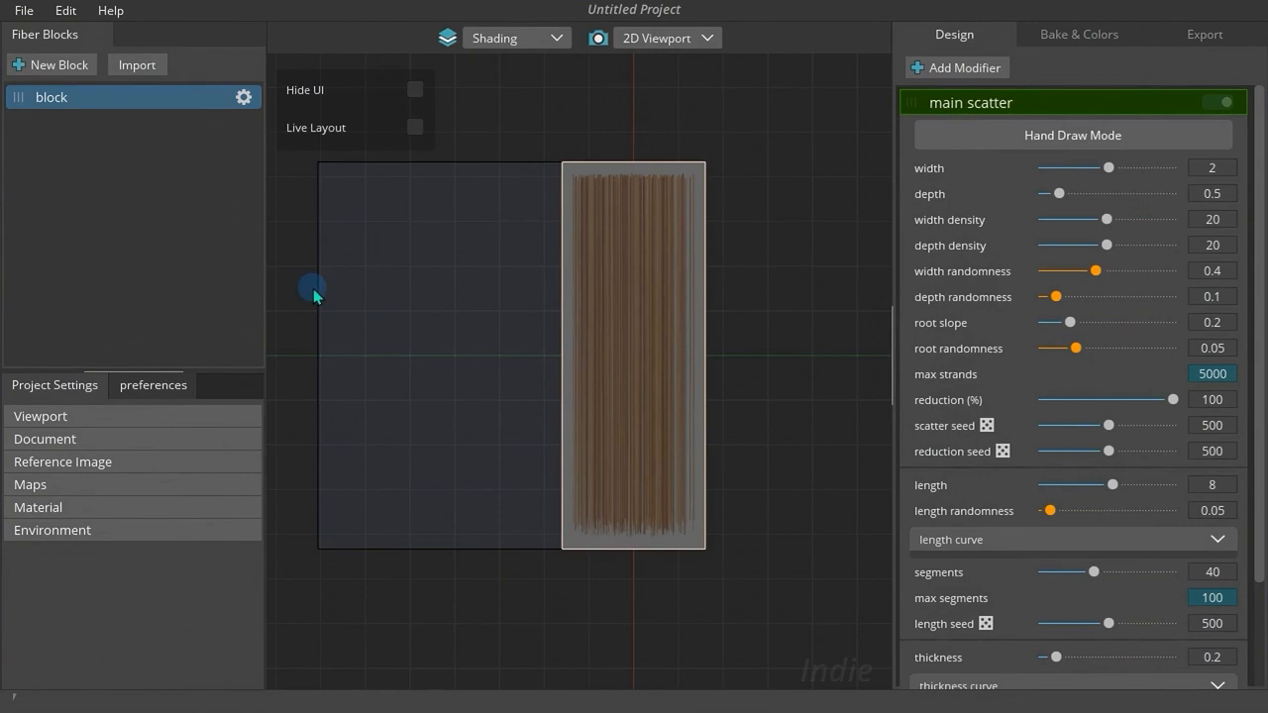
mouse_move(147, 148)
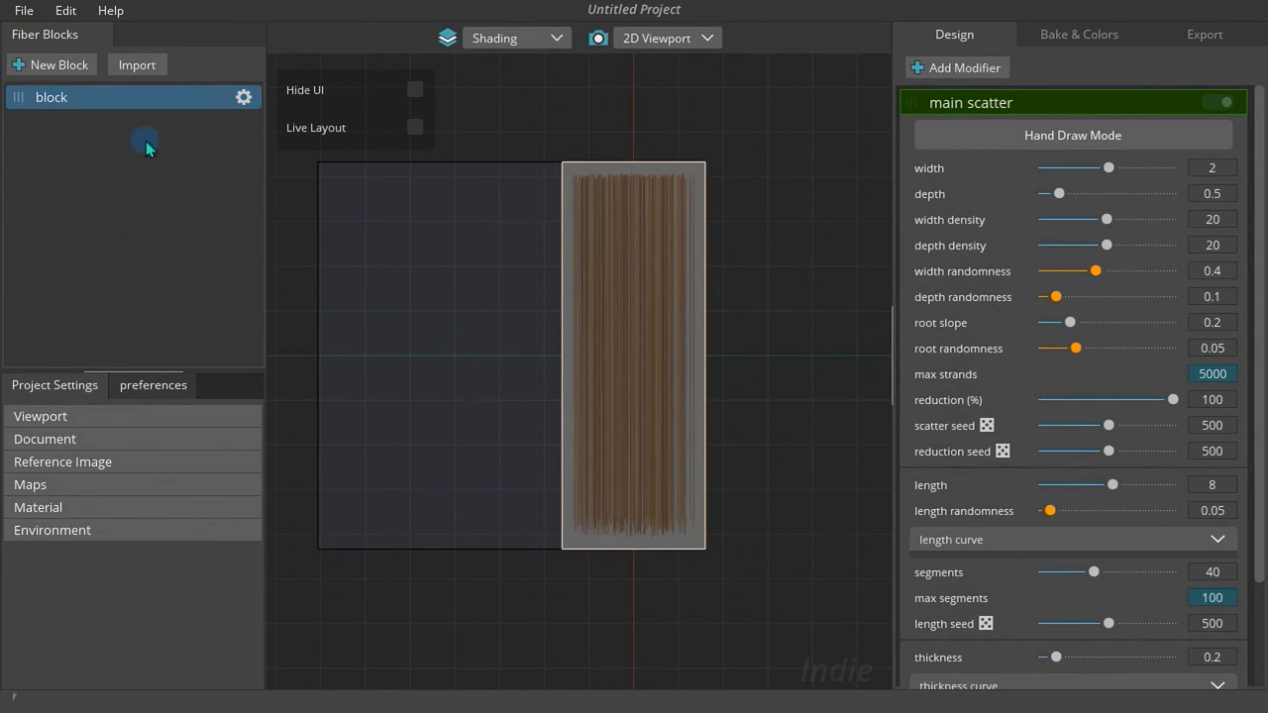
Add a second fiber block with a Curl modifier, glancing at Bake & Colors and Export.
left_click(52, 64)
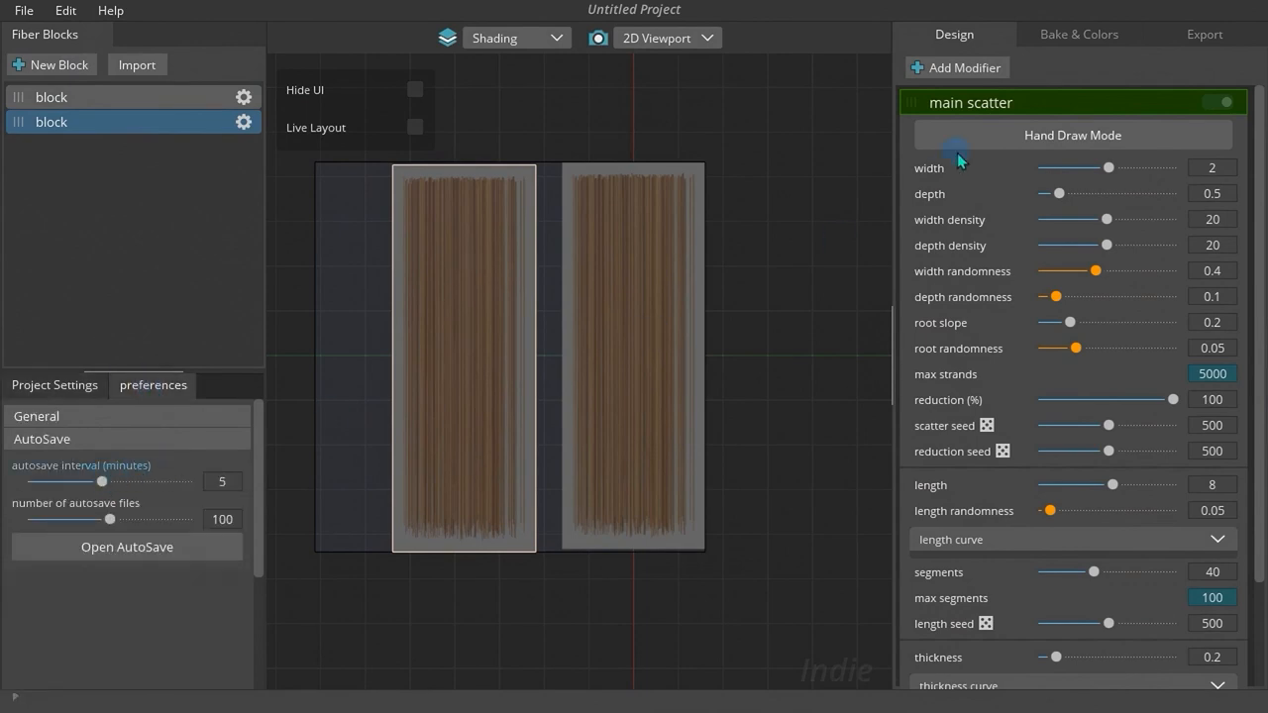
left_click(955, 68)
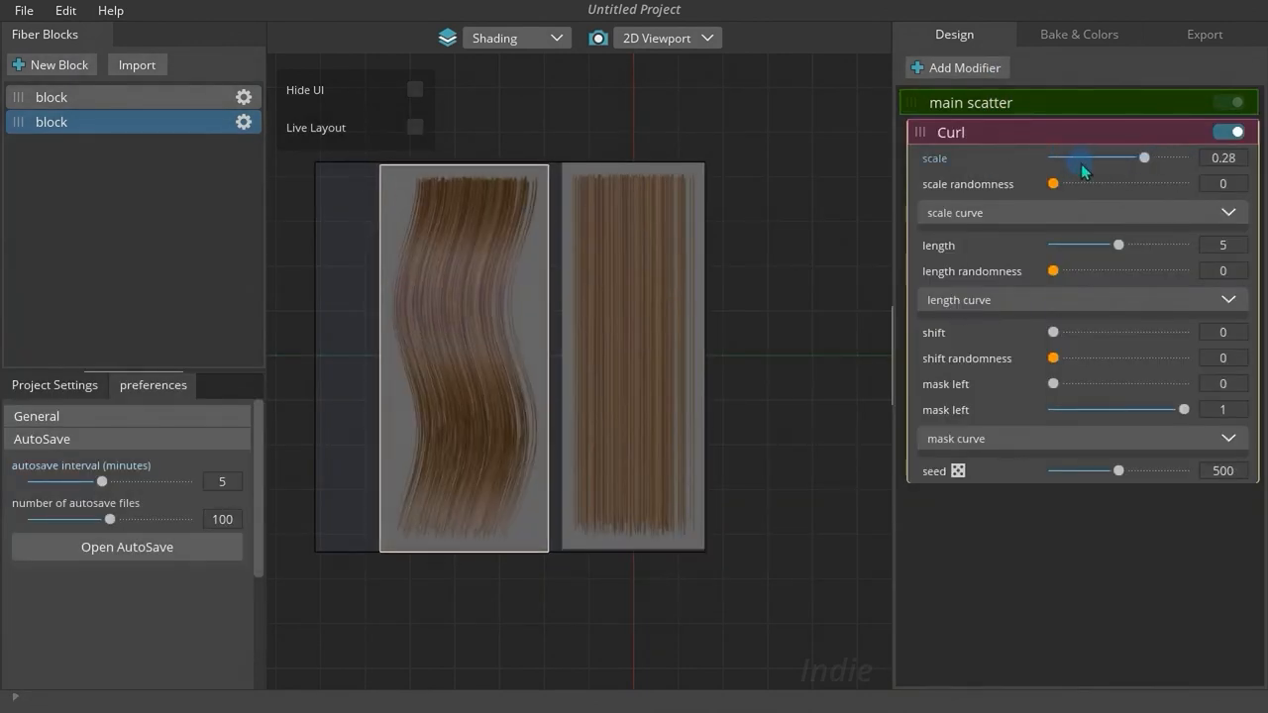
left_click(1077, 34)
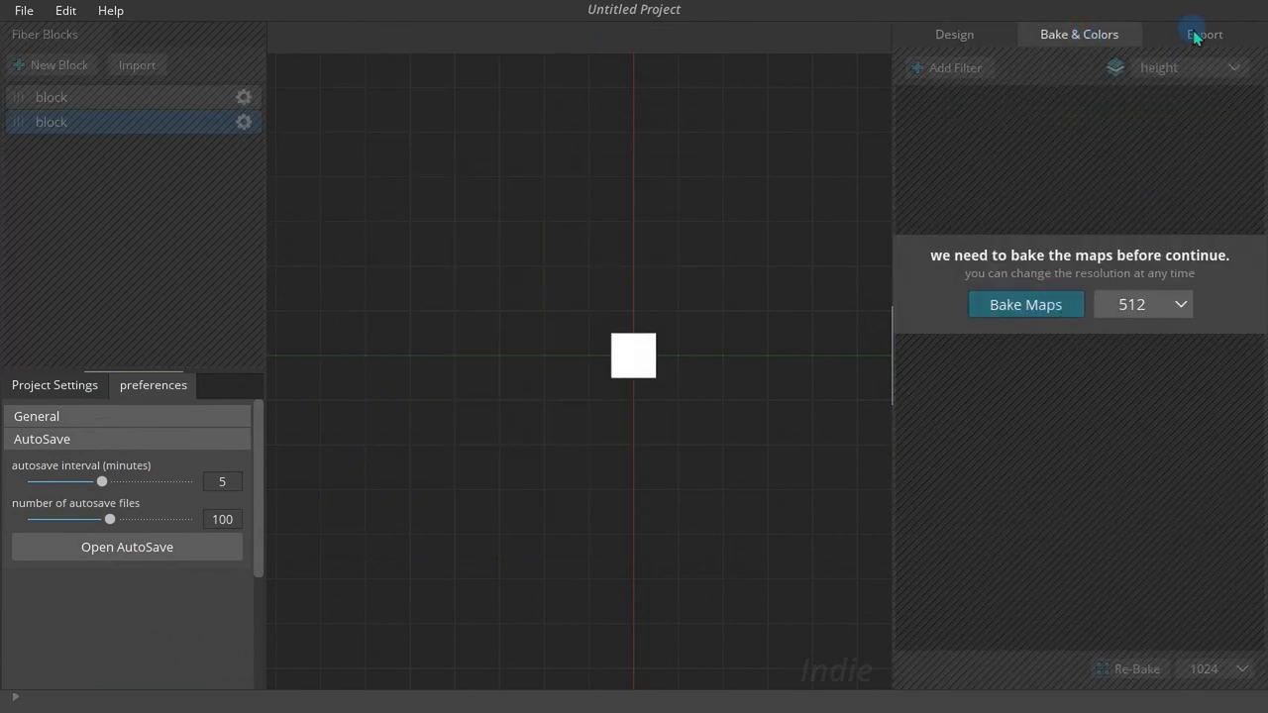
left_click(1204, 34)
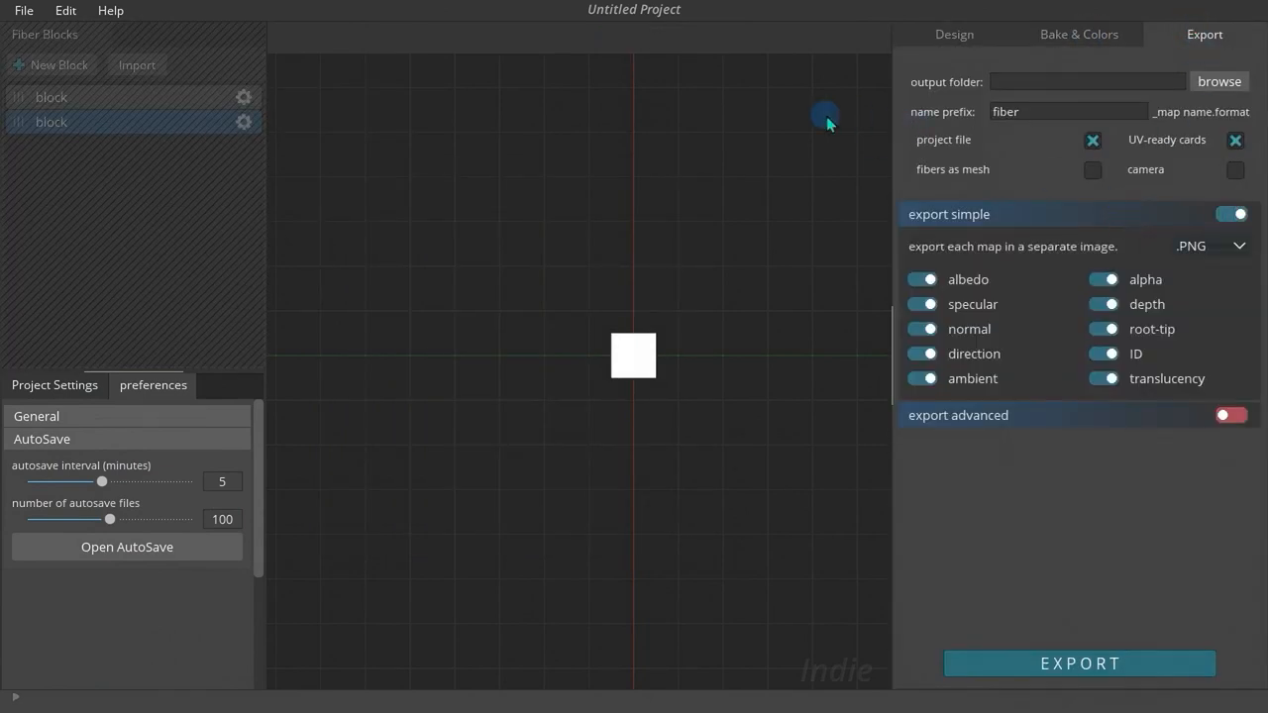
left_click(953, 34)
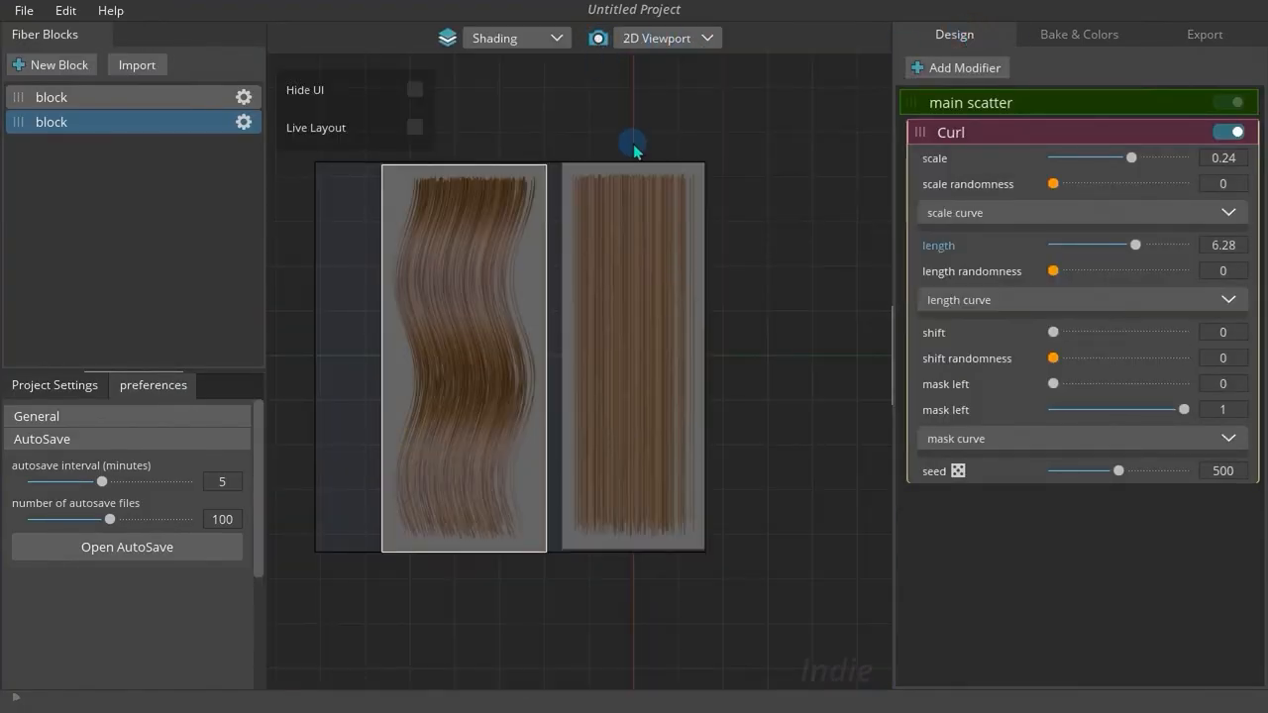
Adjust the curl length, change the viewport display map, and orbit the blond fibers in 3D.
left_click_drag(1156, 246, 1078, 245)
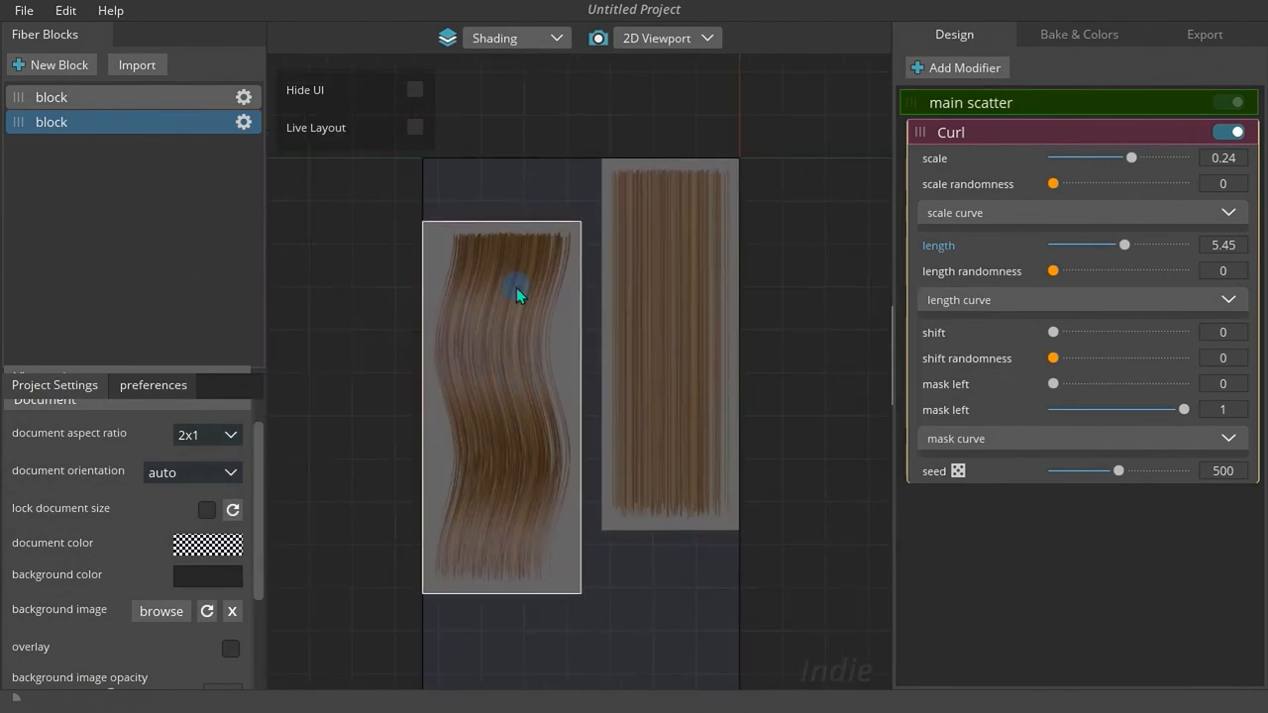
left_click(515, 38)
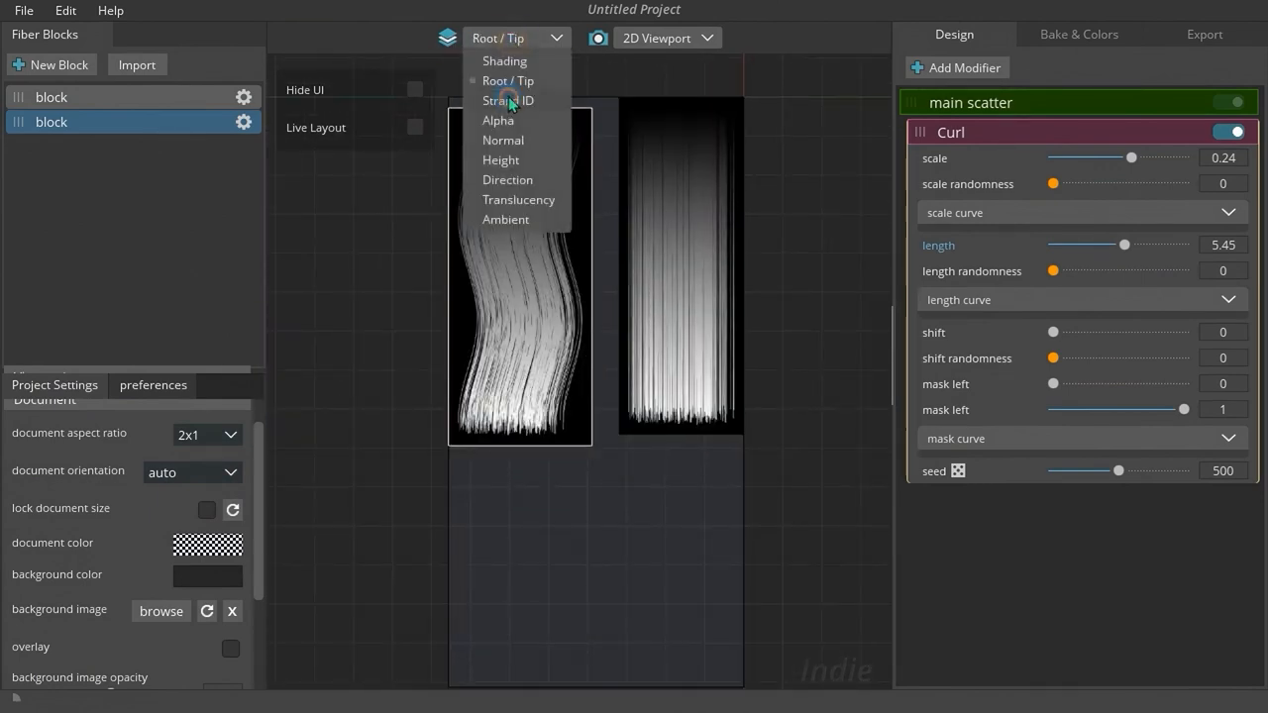
left_click(505, 218)
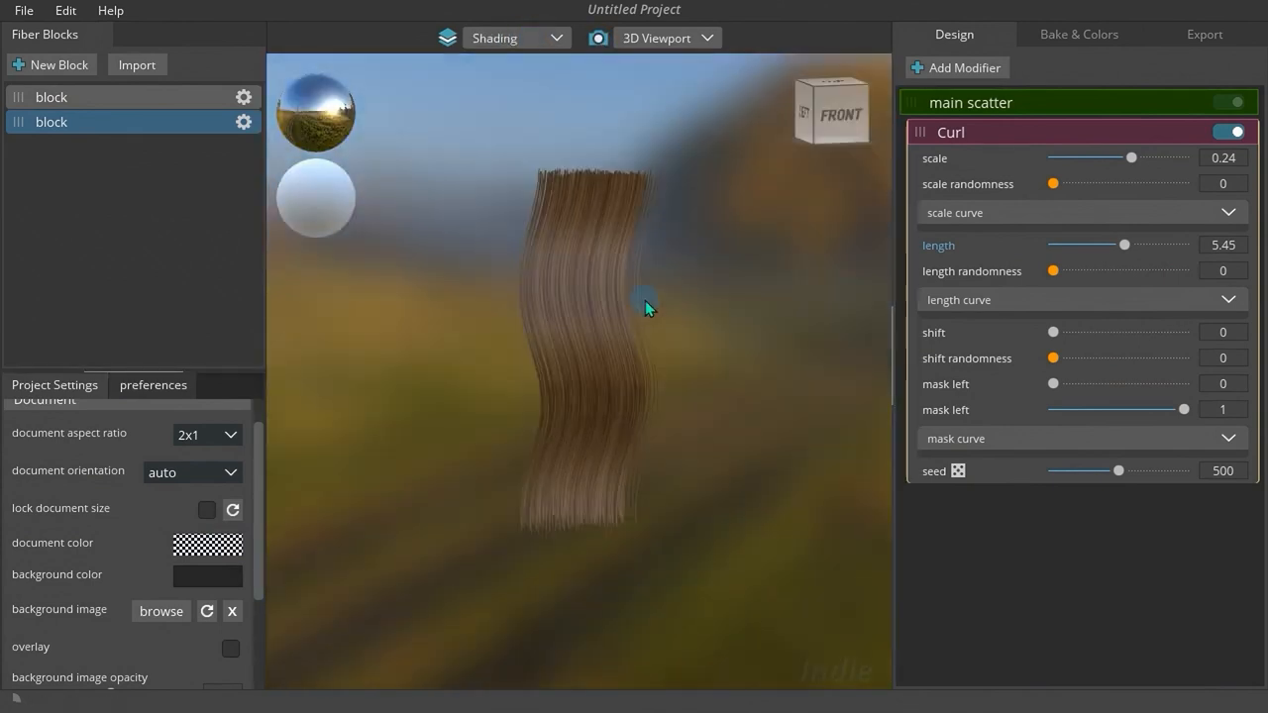
left_click_drag(1129, 159, 1180, 159)
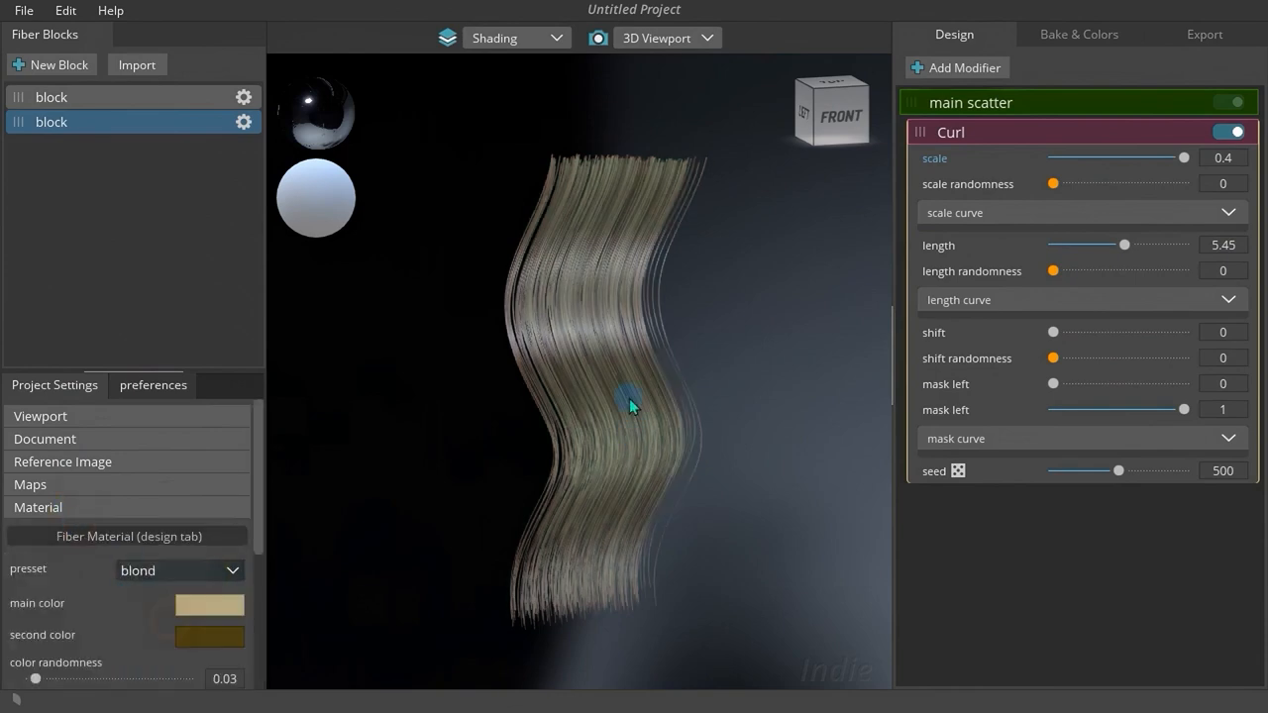
left_click_drag(1126, 246, 1141, 245)
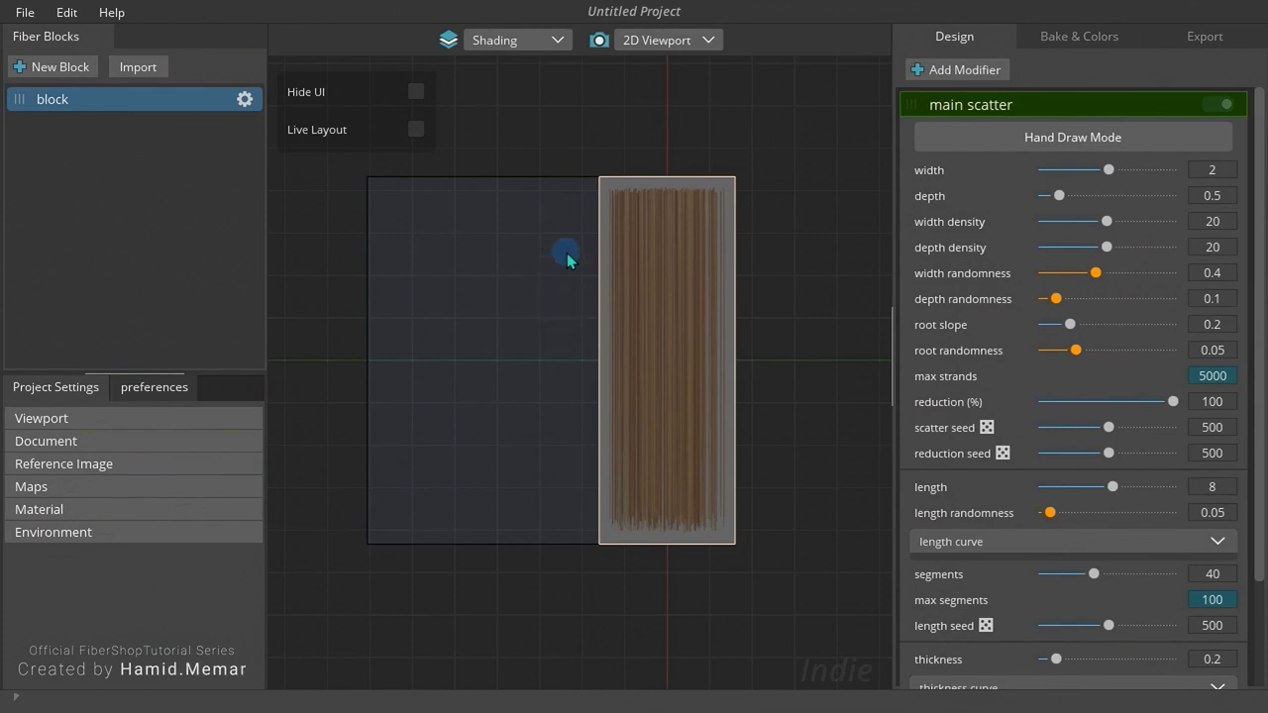
mouse_move(602, 92)
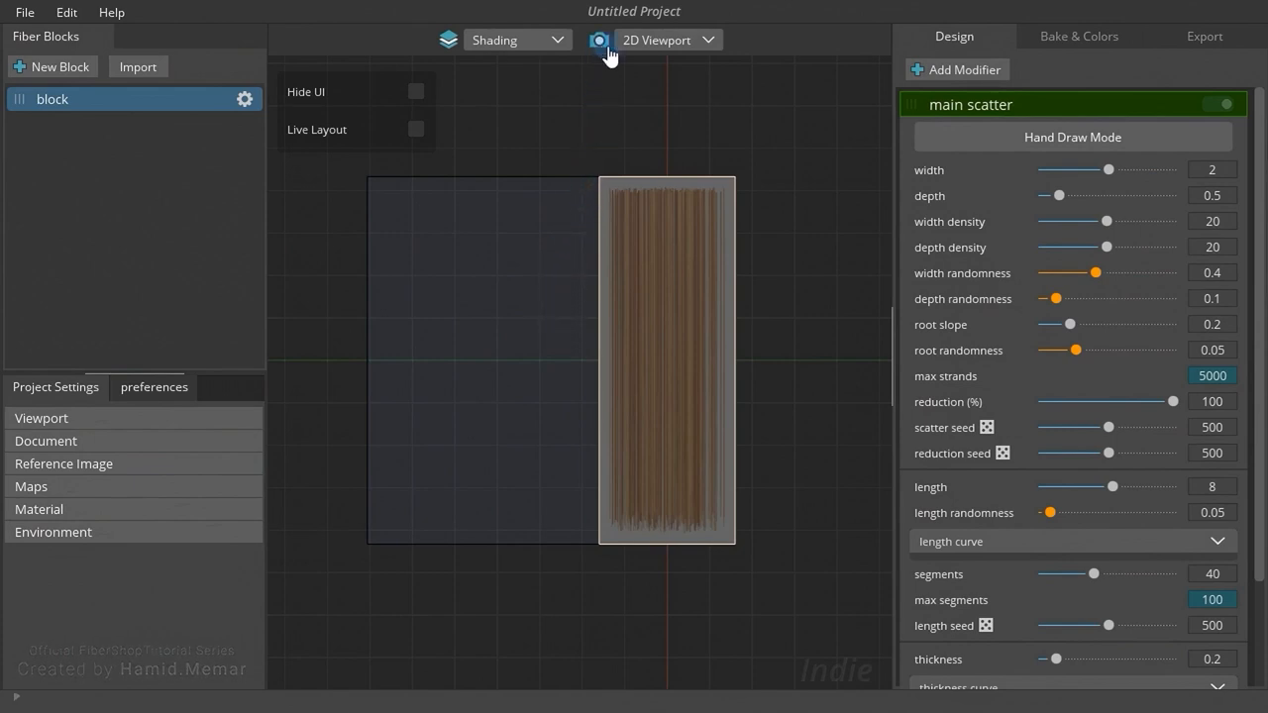
Switch the viewport to 3D and orbit around the straight-strand block to see its side.
left_click(669, 40)
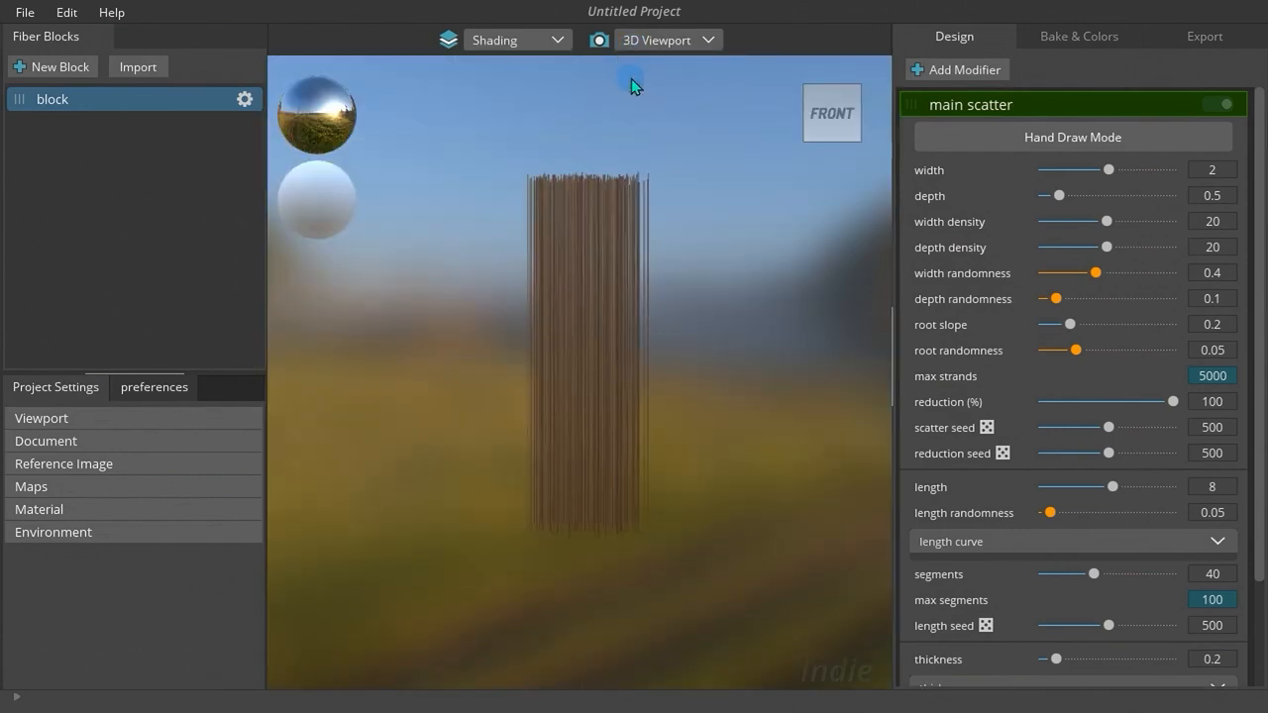
left_click(670, 39)
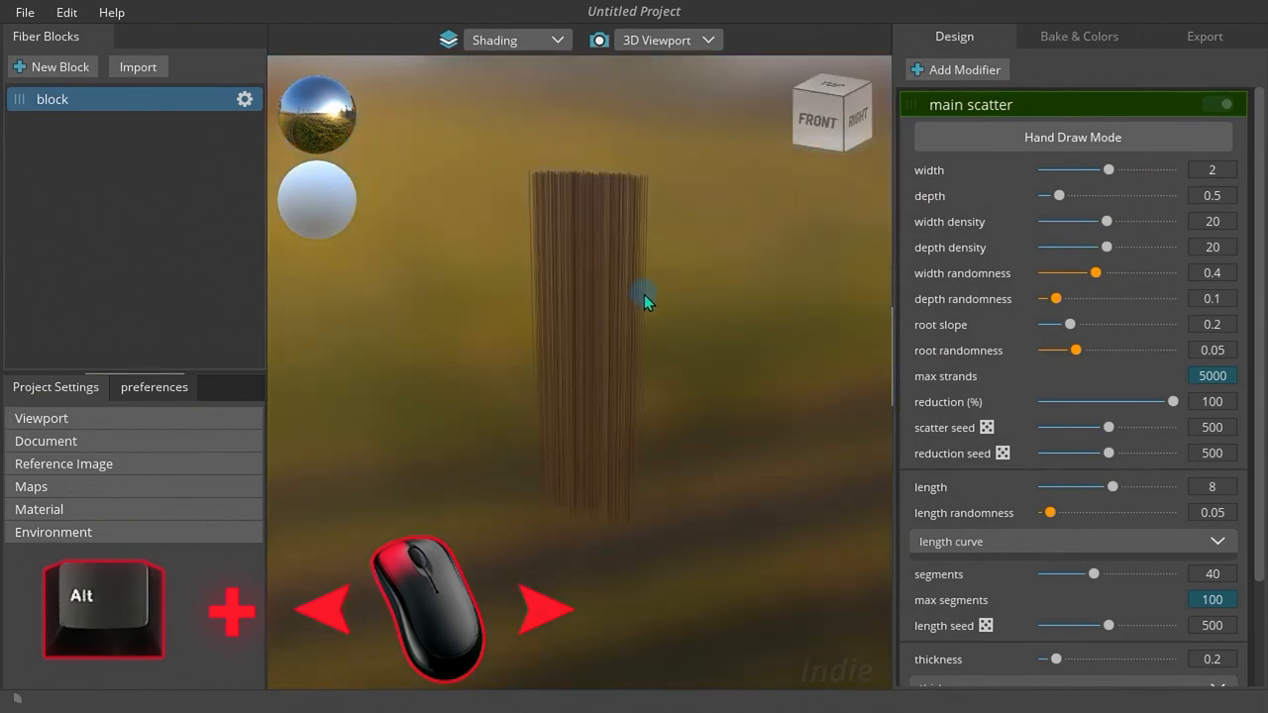
left_click_drag(644, 301, 595, 301)
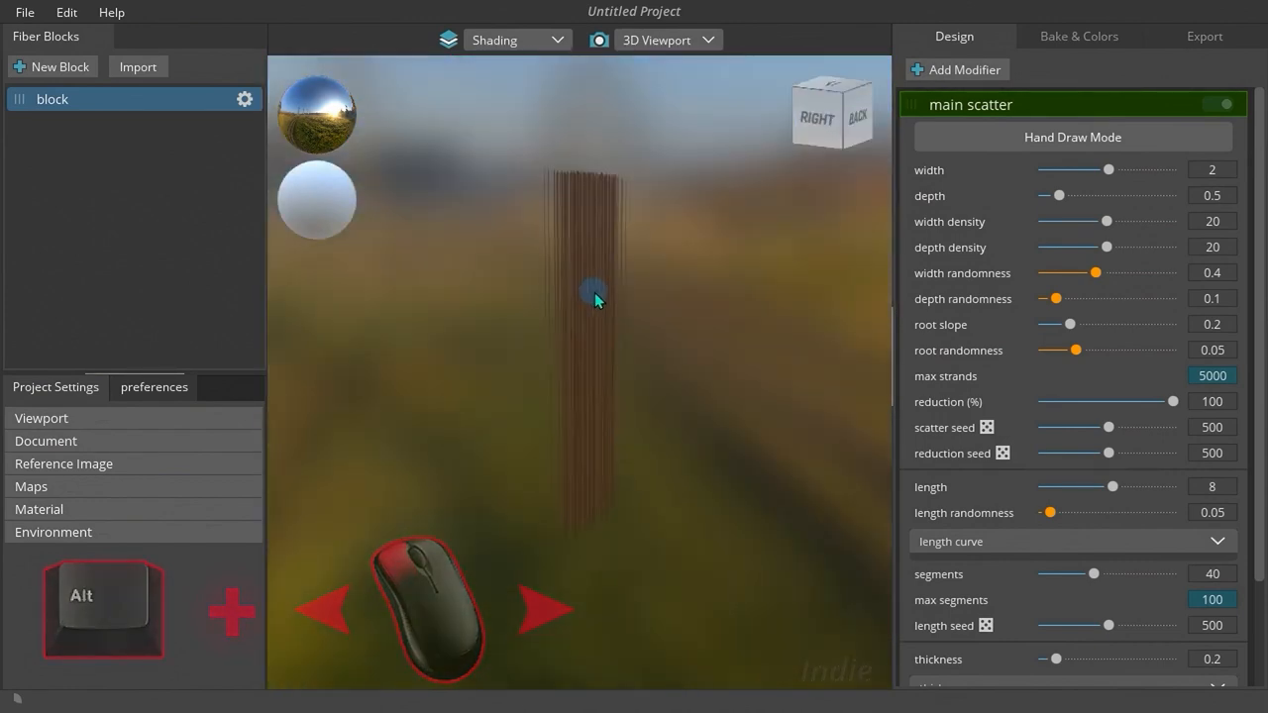
left_click_drag(594, 301, 665, 315)
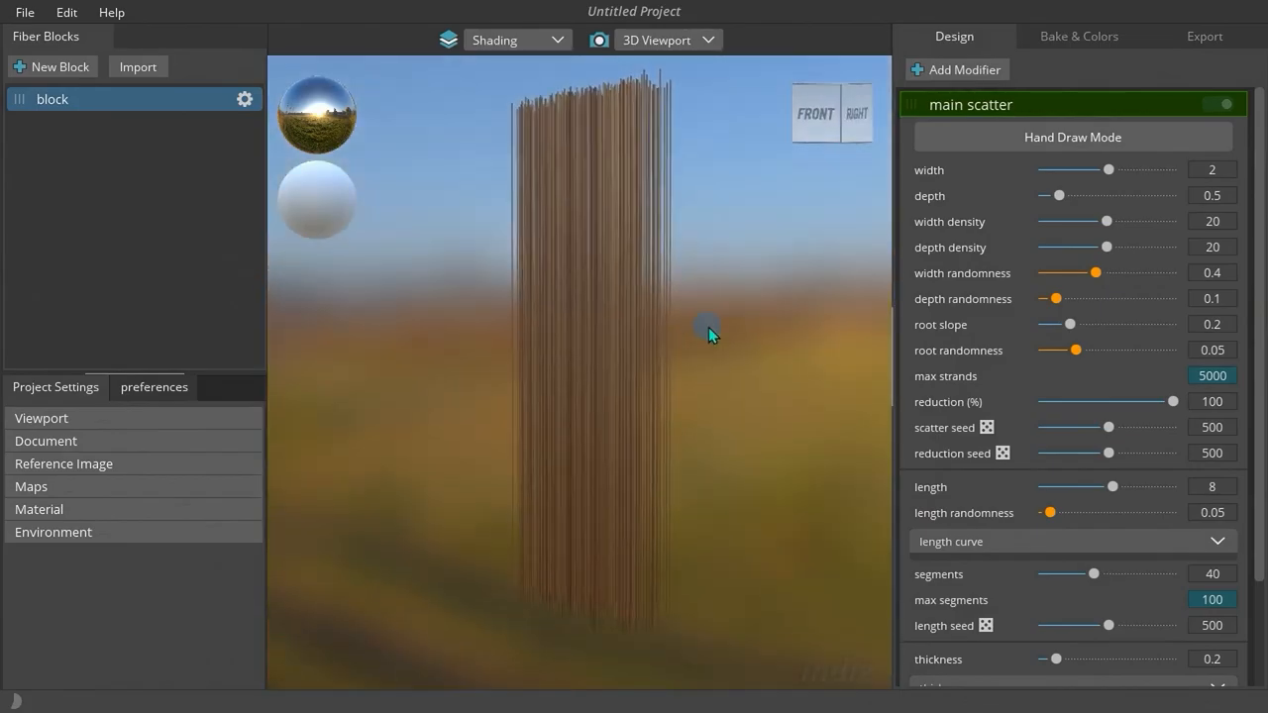
Add a second block, check the baked maps in Bake & Colors, and return to Design in 2D.
left_click(667, 40)
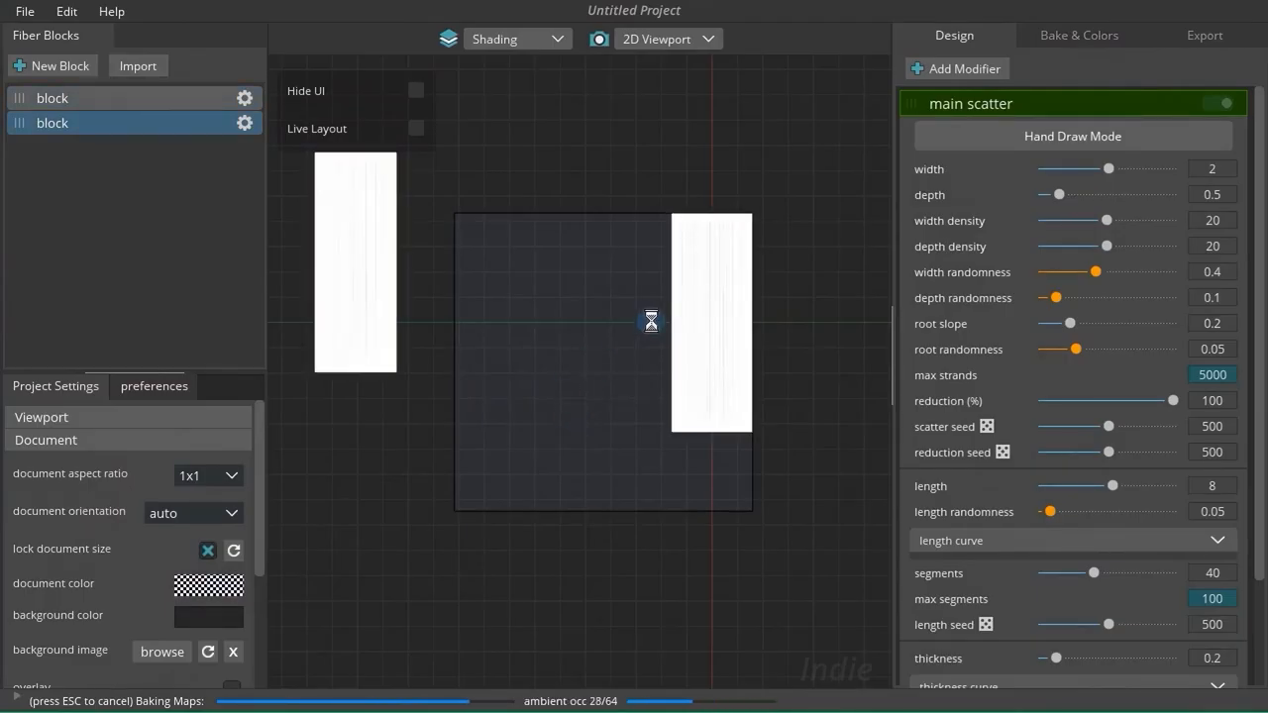
left_click(1077, 36)
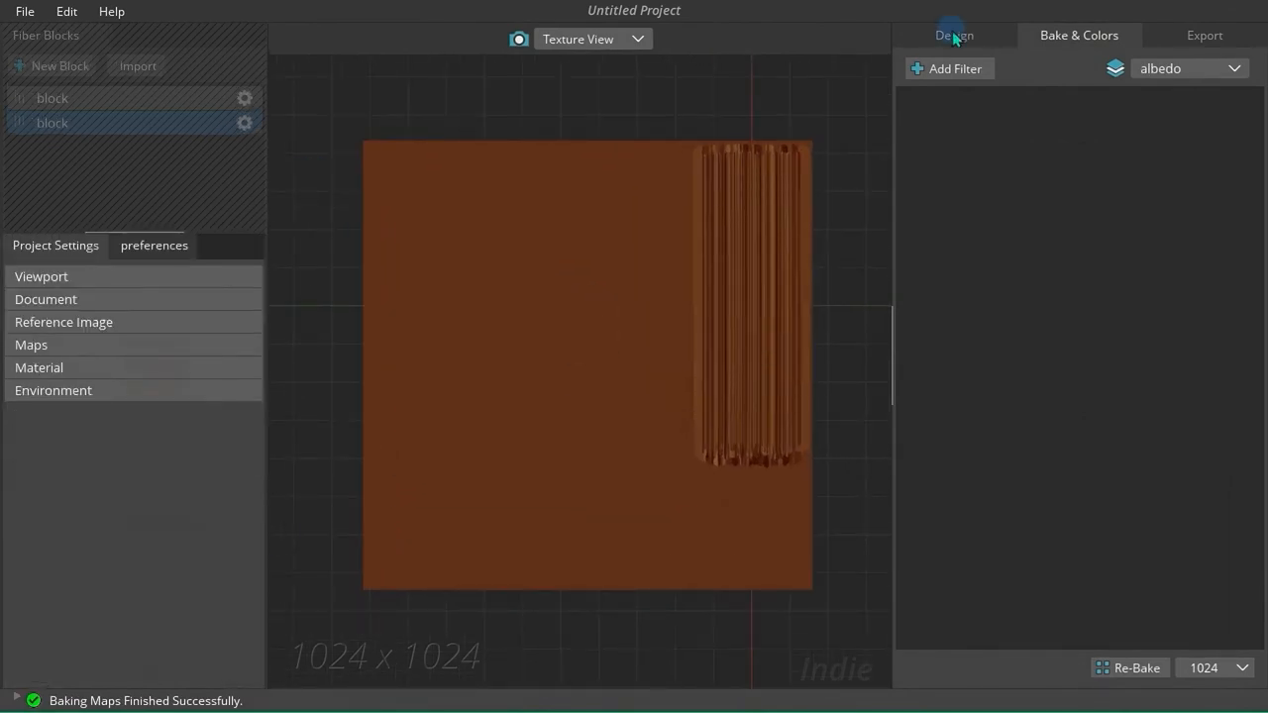
left_click(953, 36)
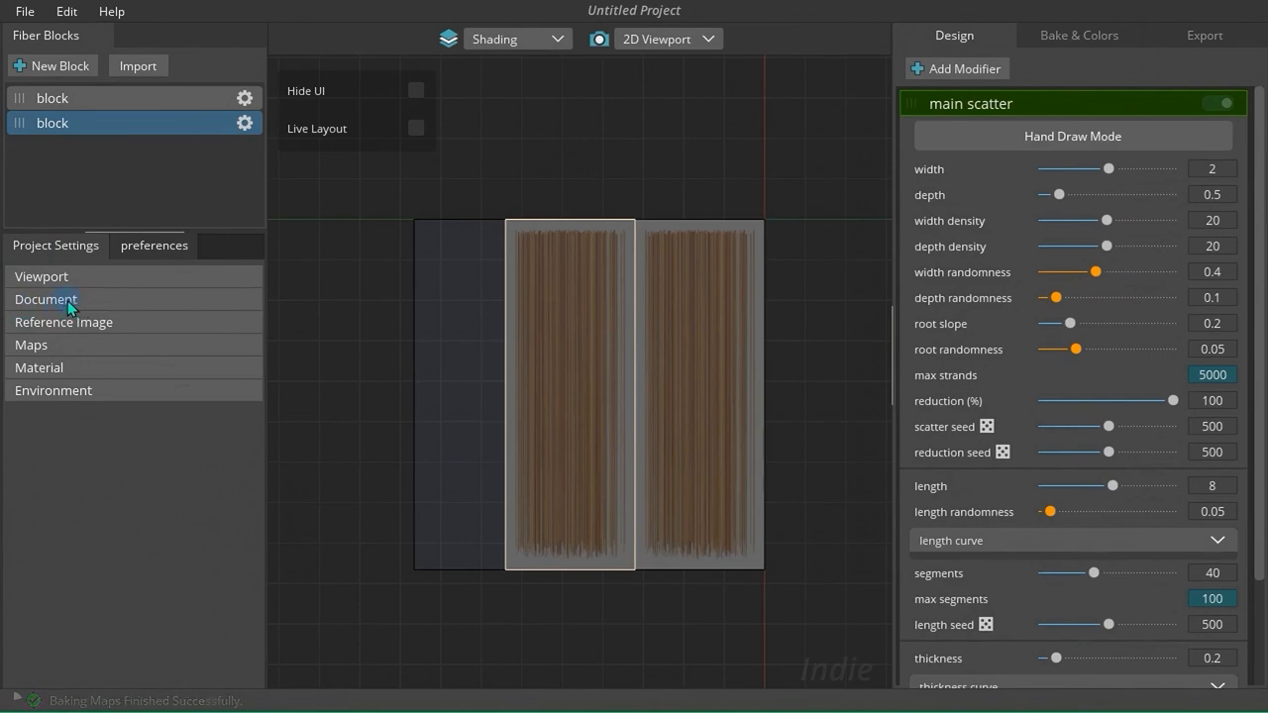
Expand Document settings, review aspect ratios, and set orientation to vertical then back to auto.
left_click(46, 300)
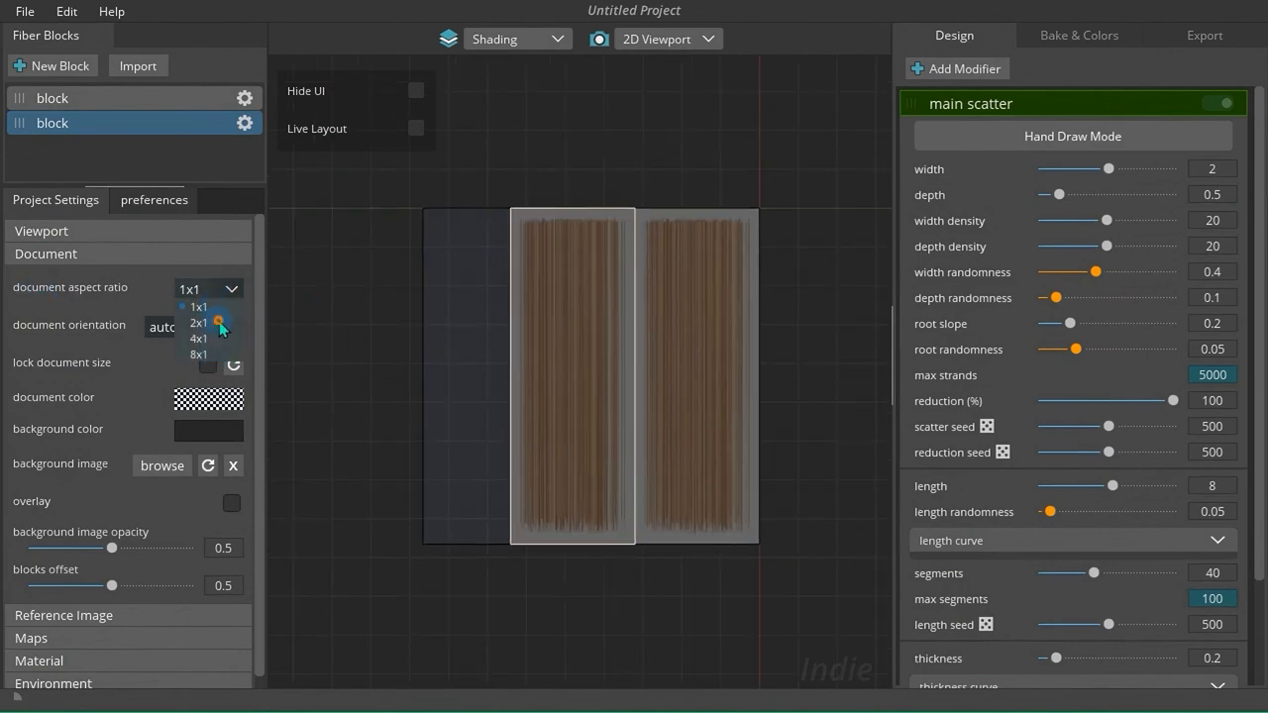
left_click(198, 337)
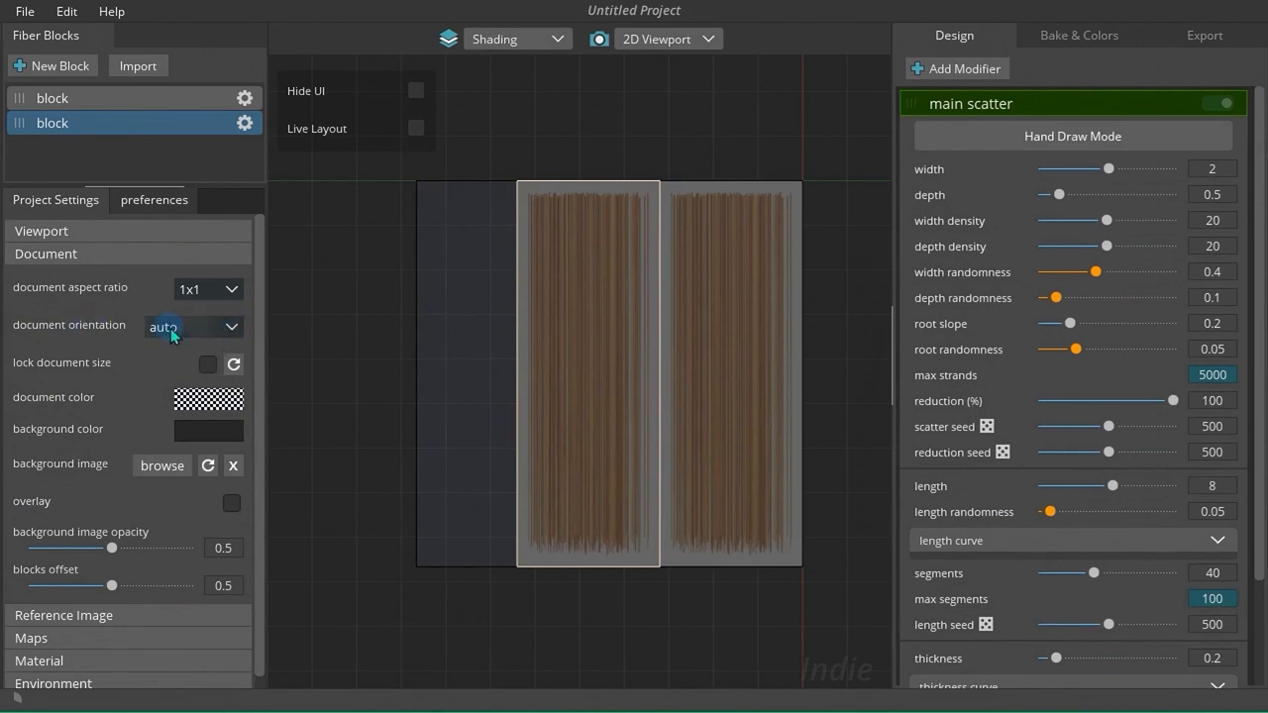
left_click(192, 324)
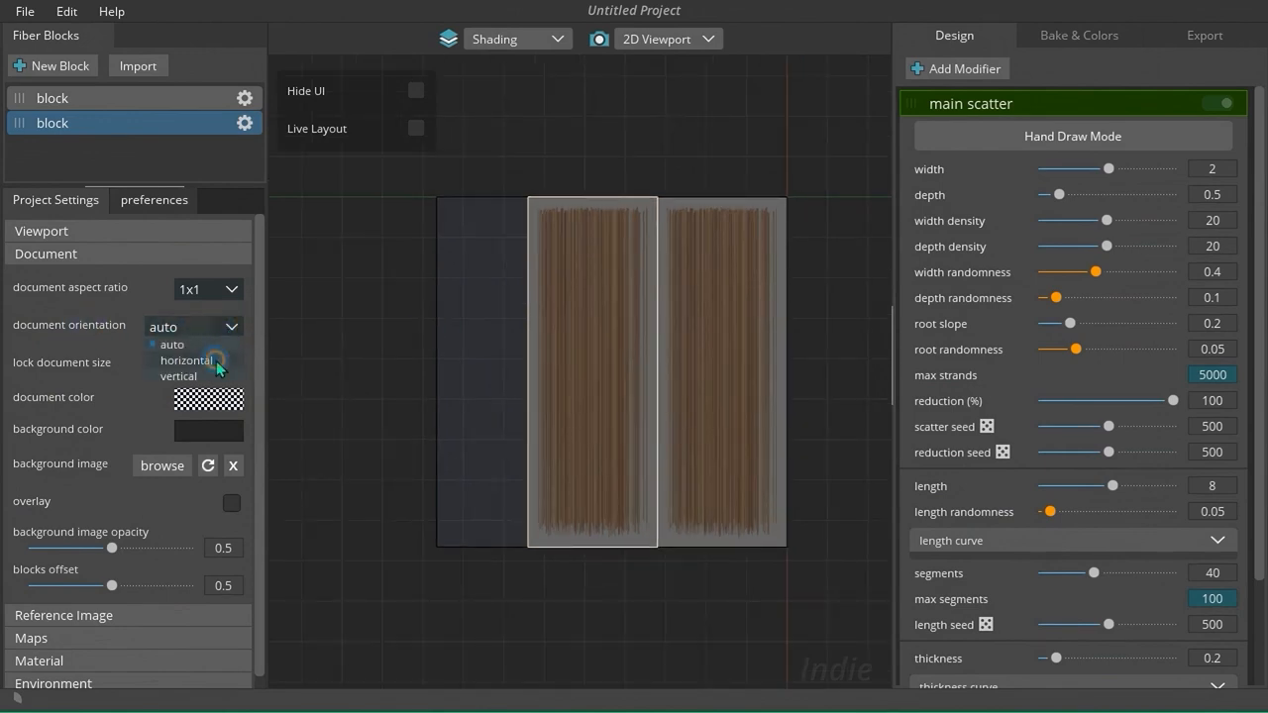
left_click(178, 377)
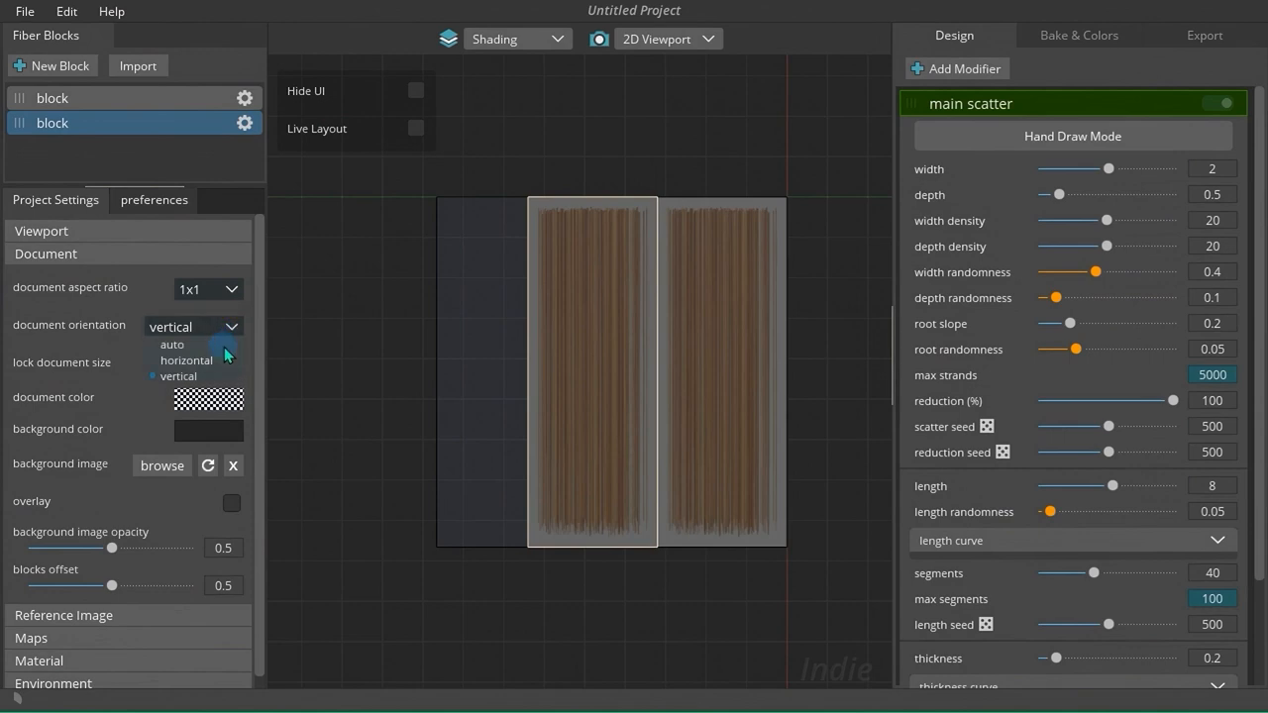
left_click(173, 345)
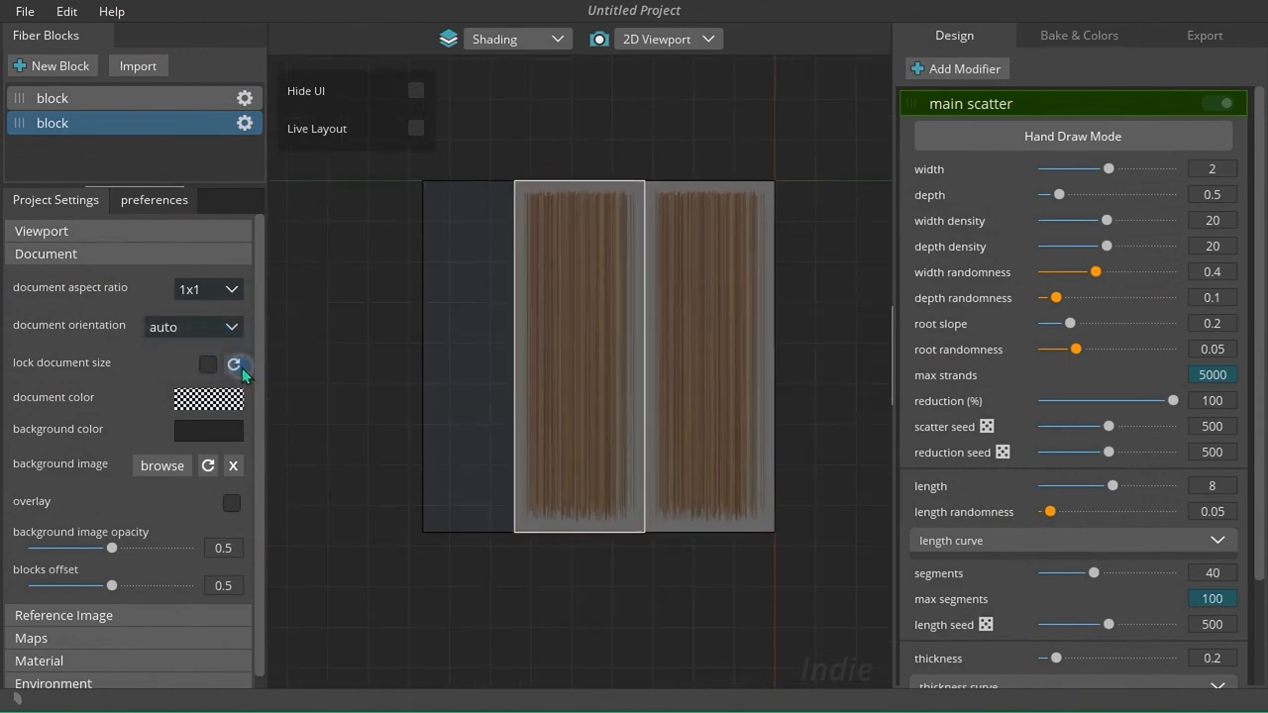
Lock the document size, reset it to 1x1, unlock it again and rearrange the blocks to fit.
left_click(206, 365)
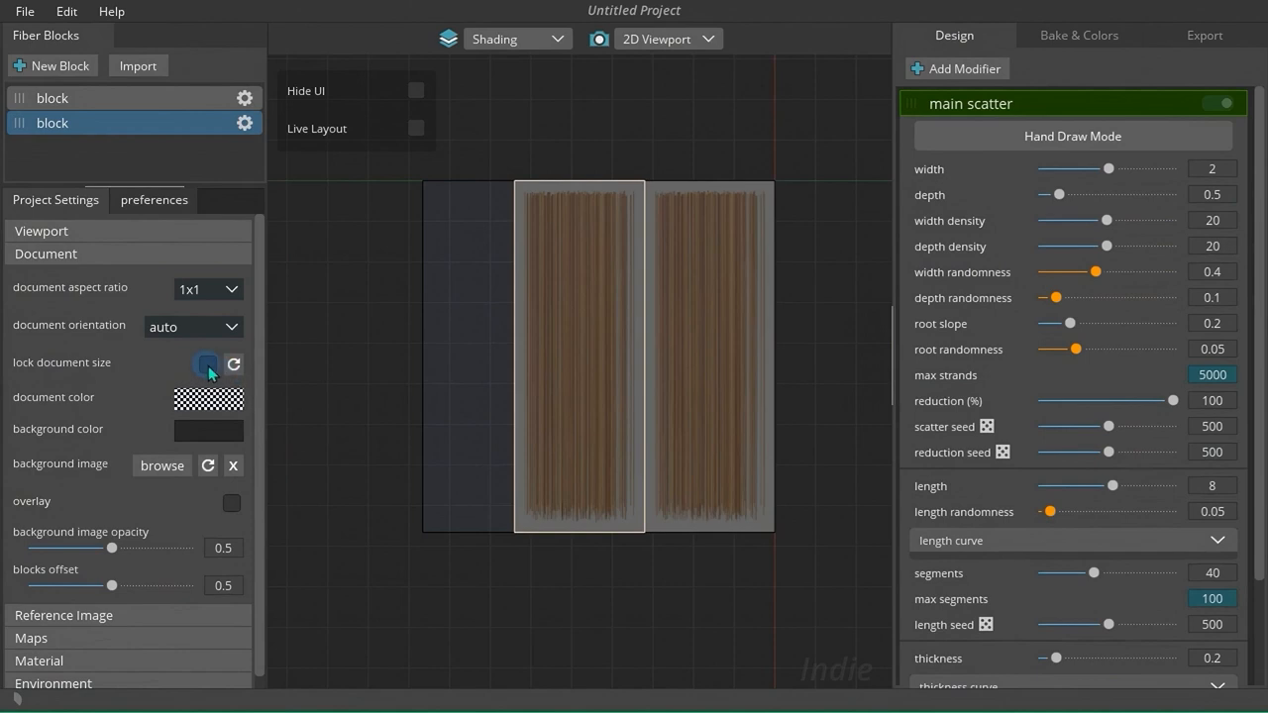
left_click(206, 364)
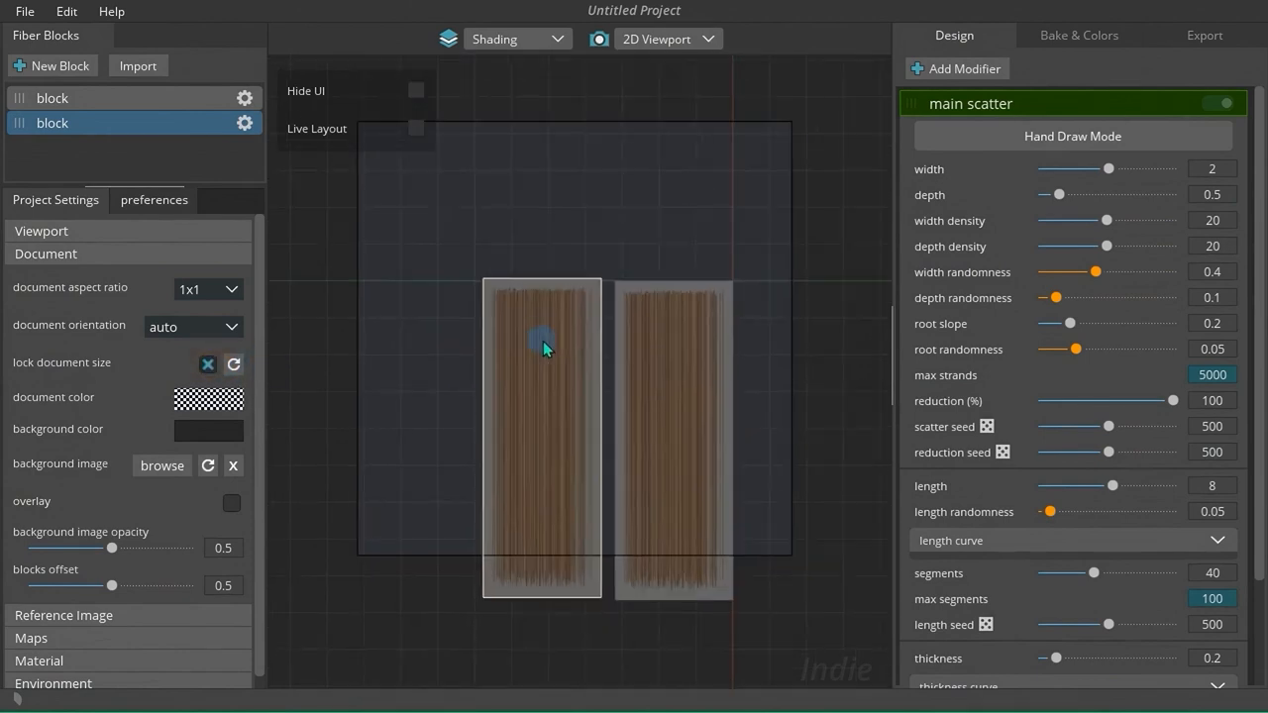
left_click(234, 365)
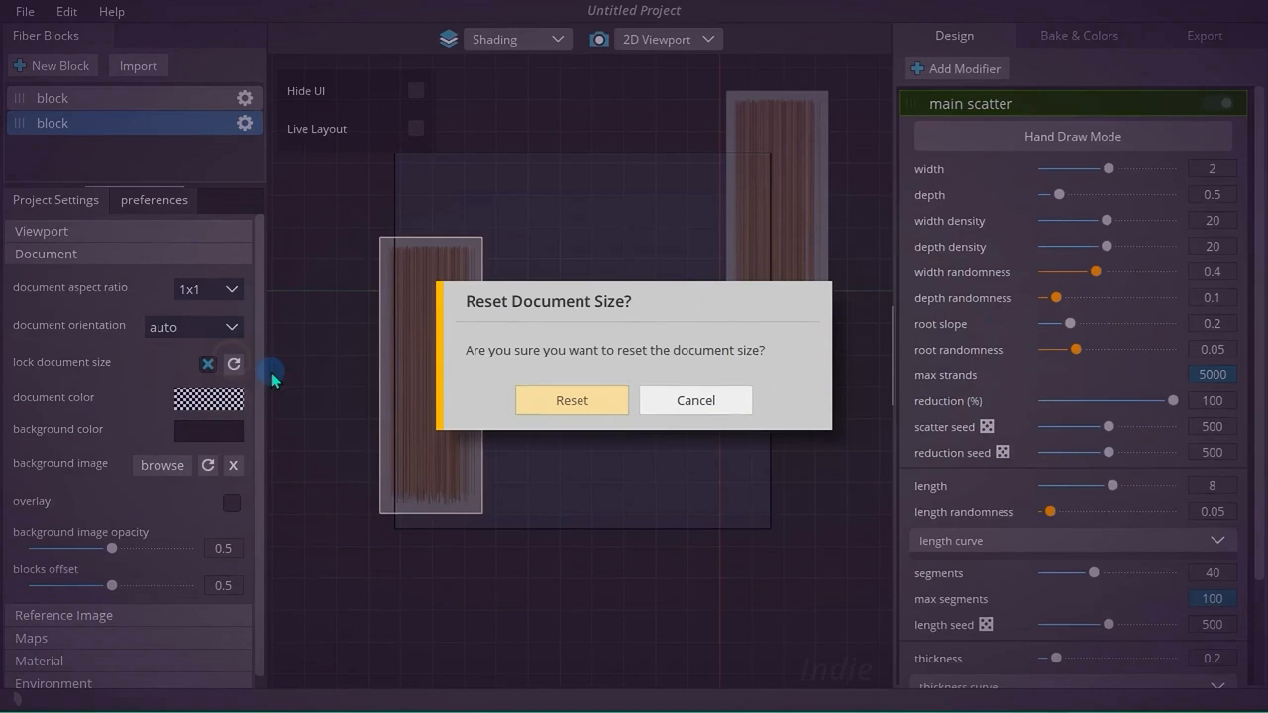
left_click(570, 400)
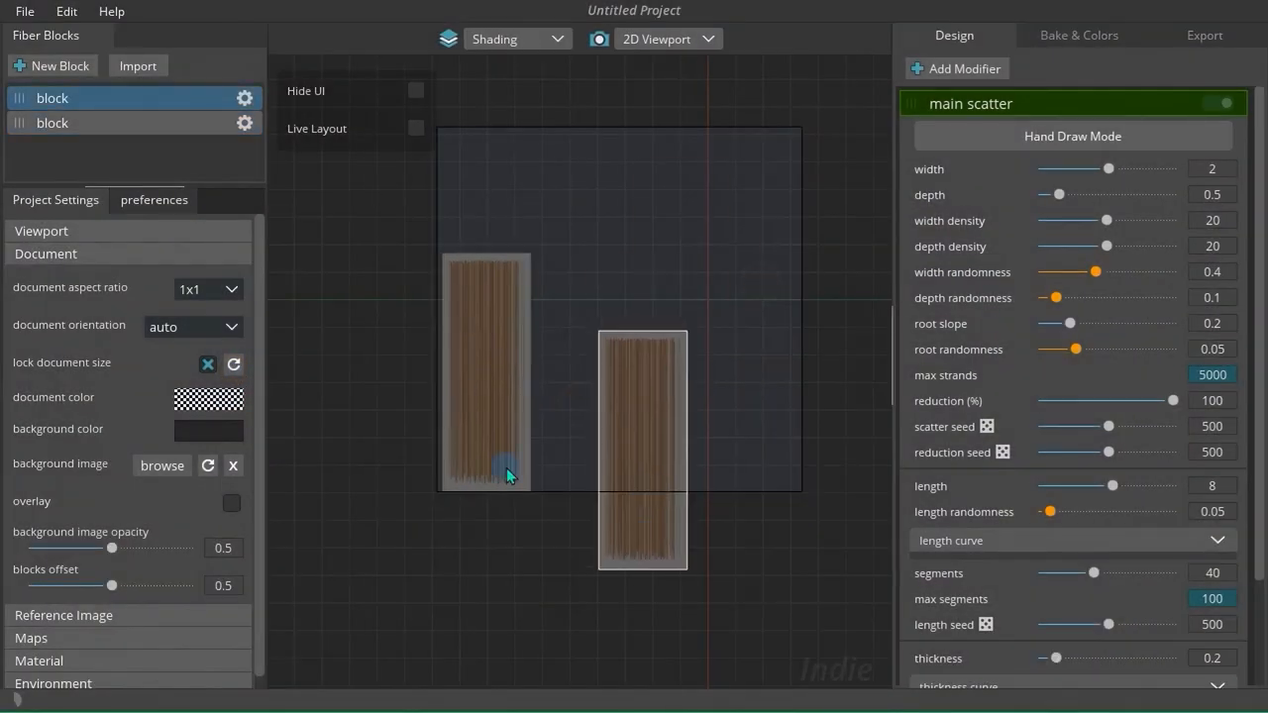
left_click(416, 127)
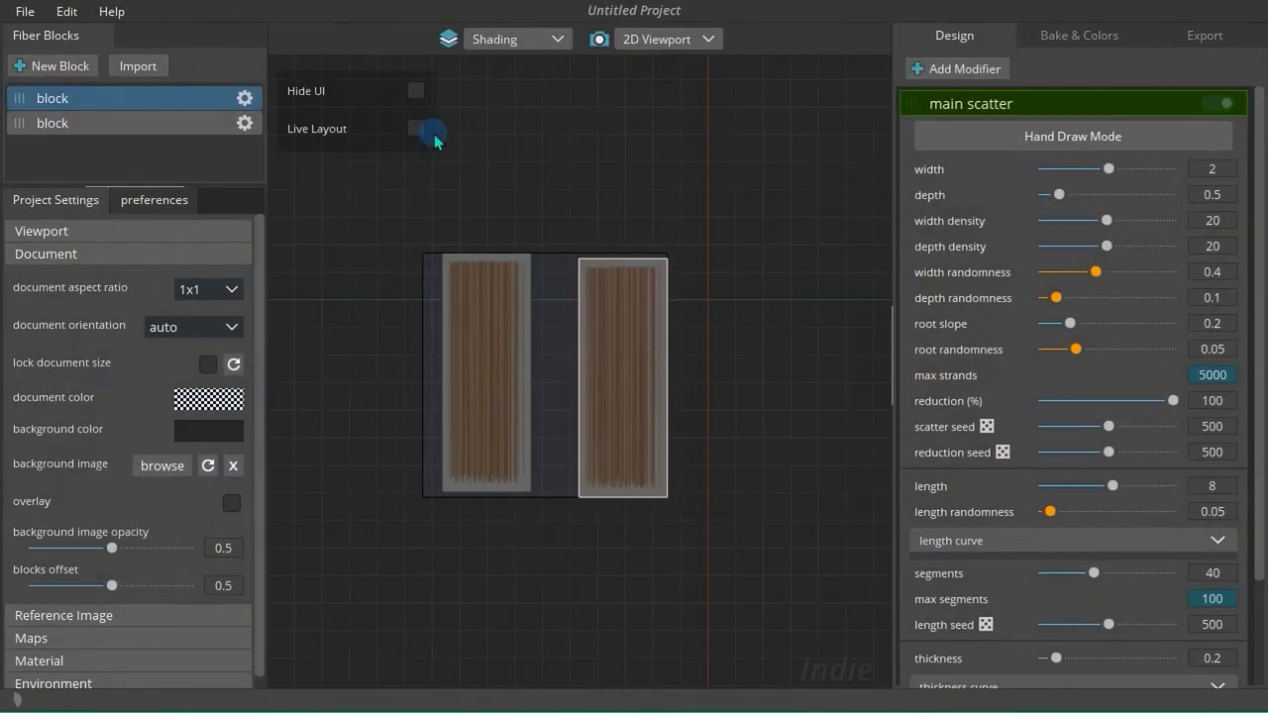
left_click(416, 126)
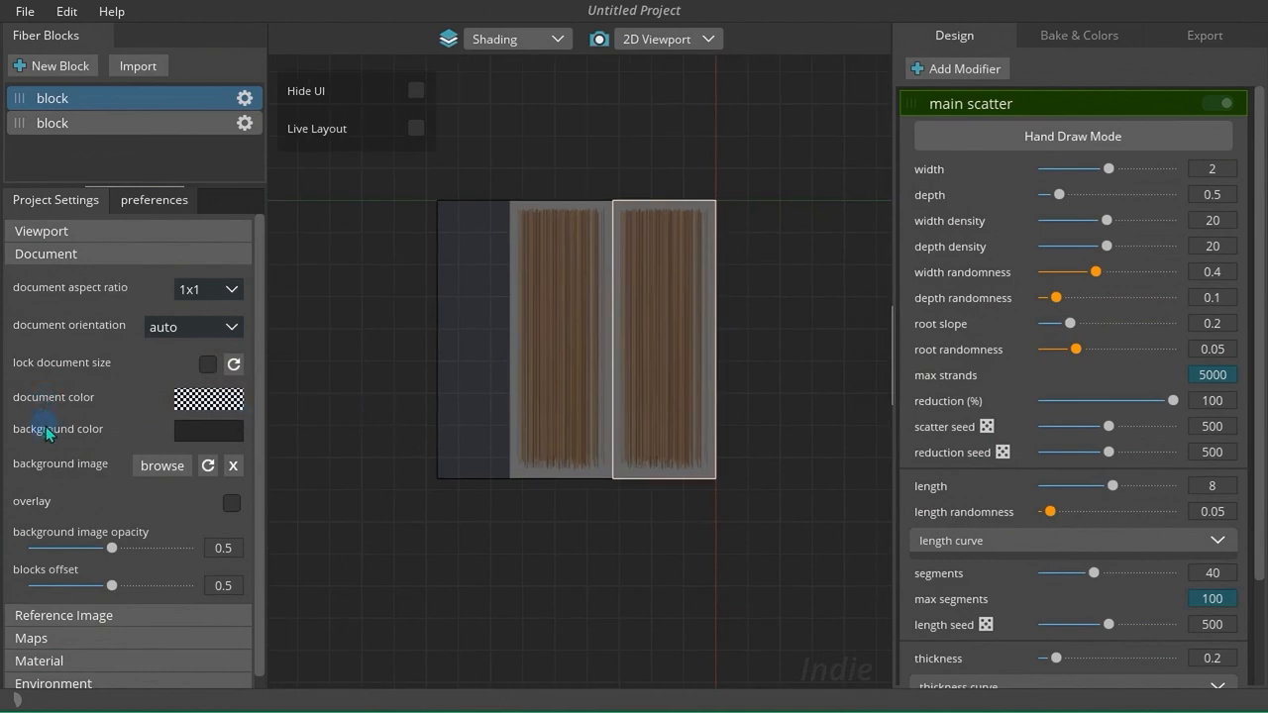
Set the document colour to white with alpha around 131.
left_click(208, 430)
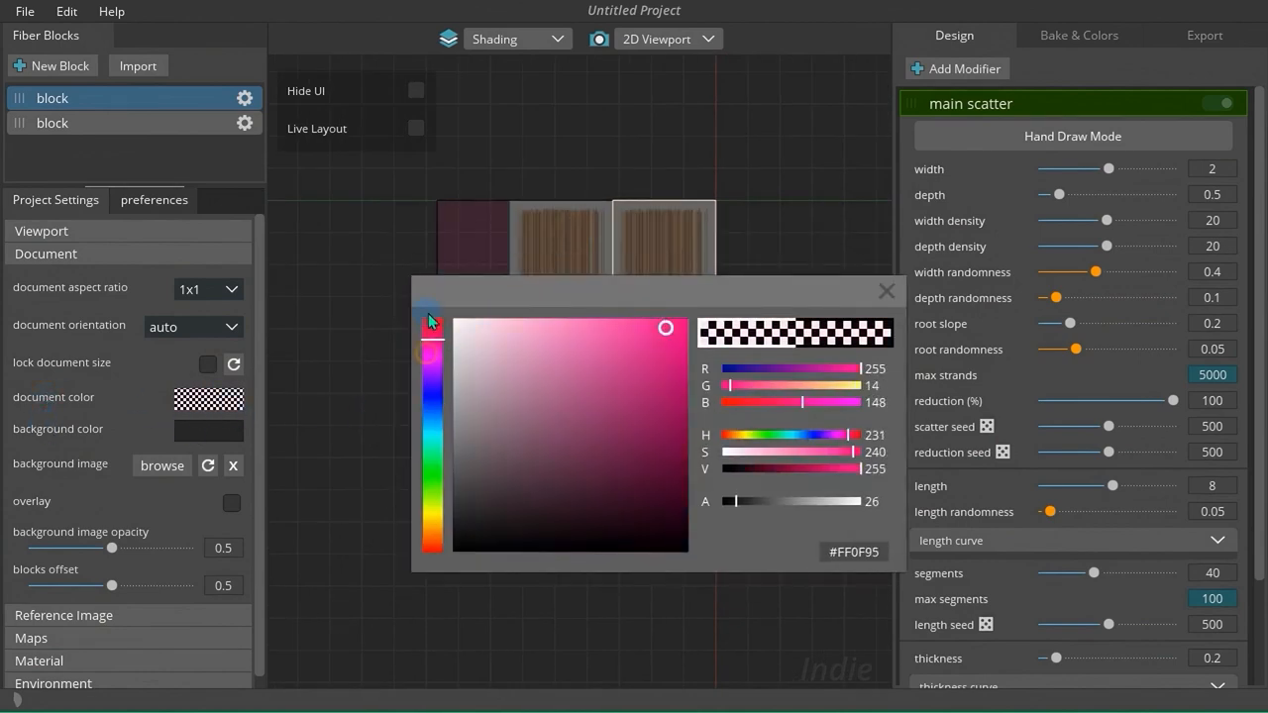
left_click(888, 290)
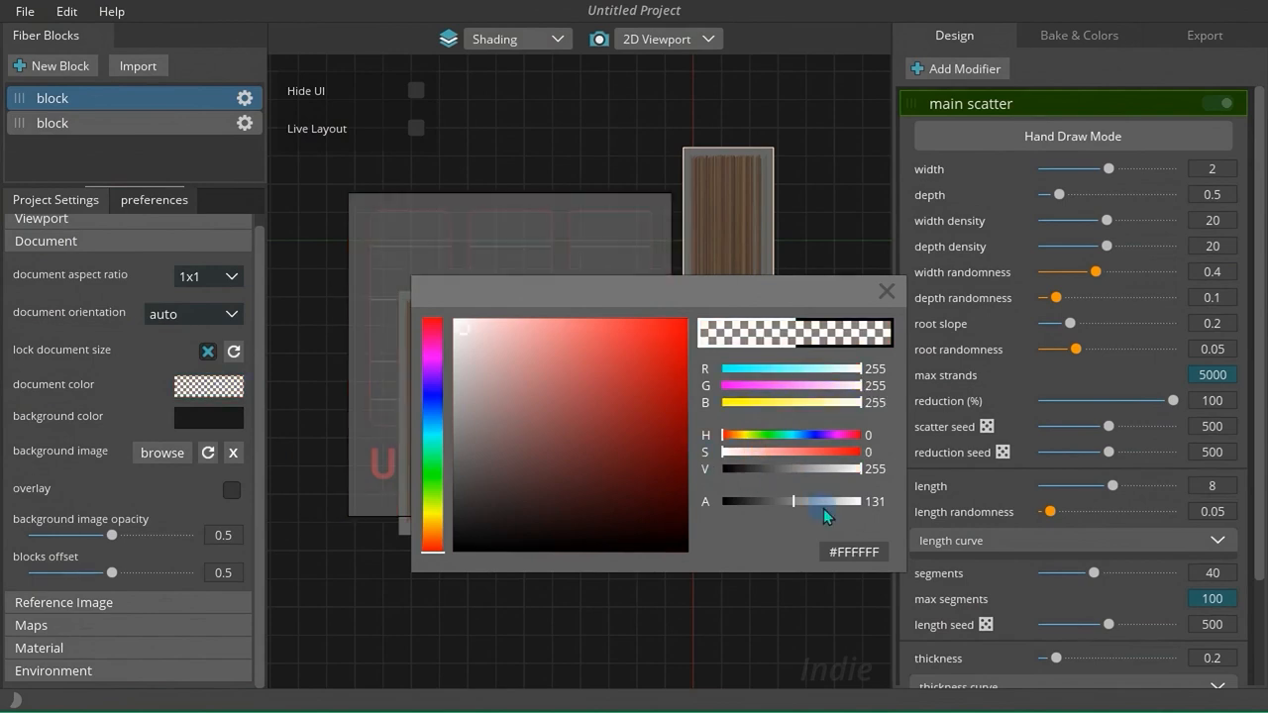
left_click(885, 291)
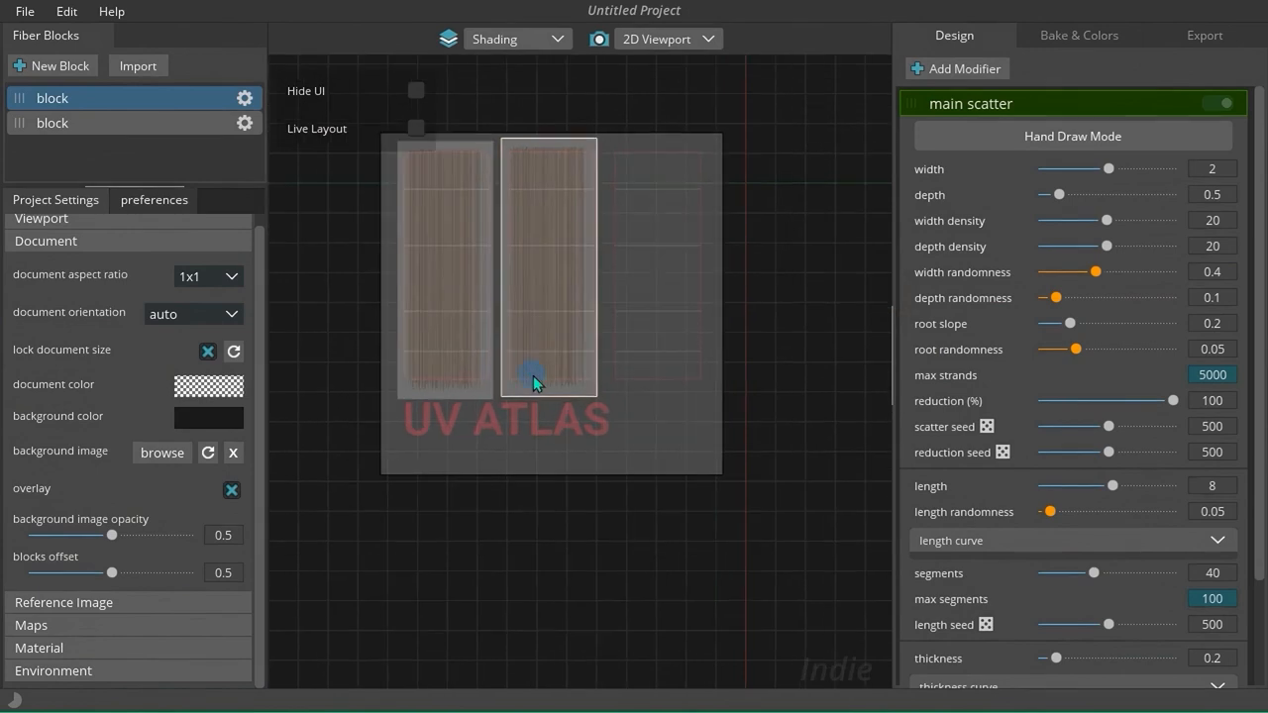
Set background image opacity to 1 and blocks offset to about 0.69.
left_click_drag(111, 535, 190, 535)
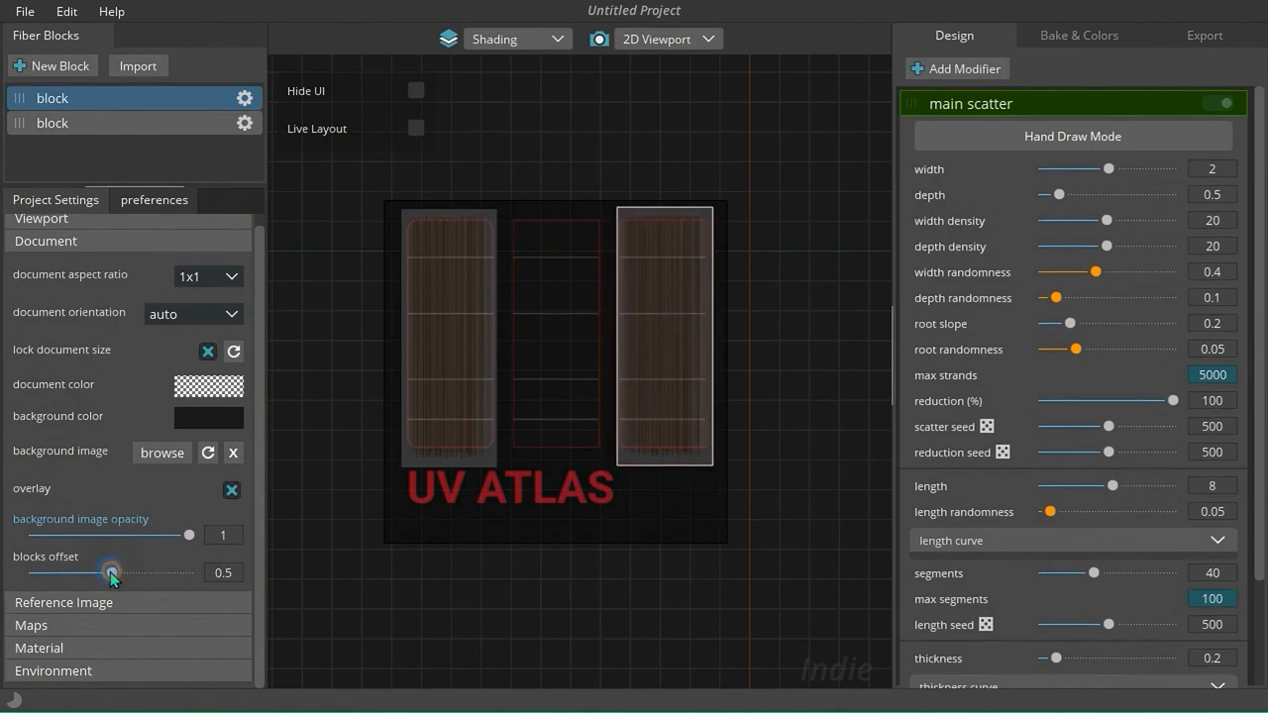
left_click_drag(111, 570, 103, 570)
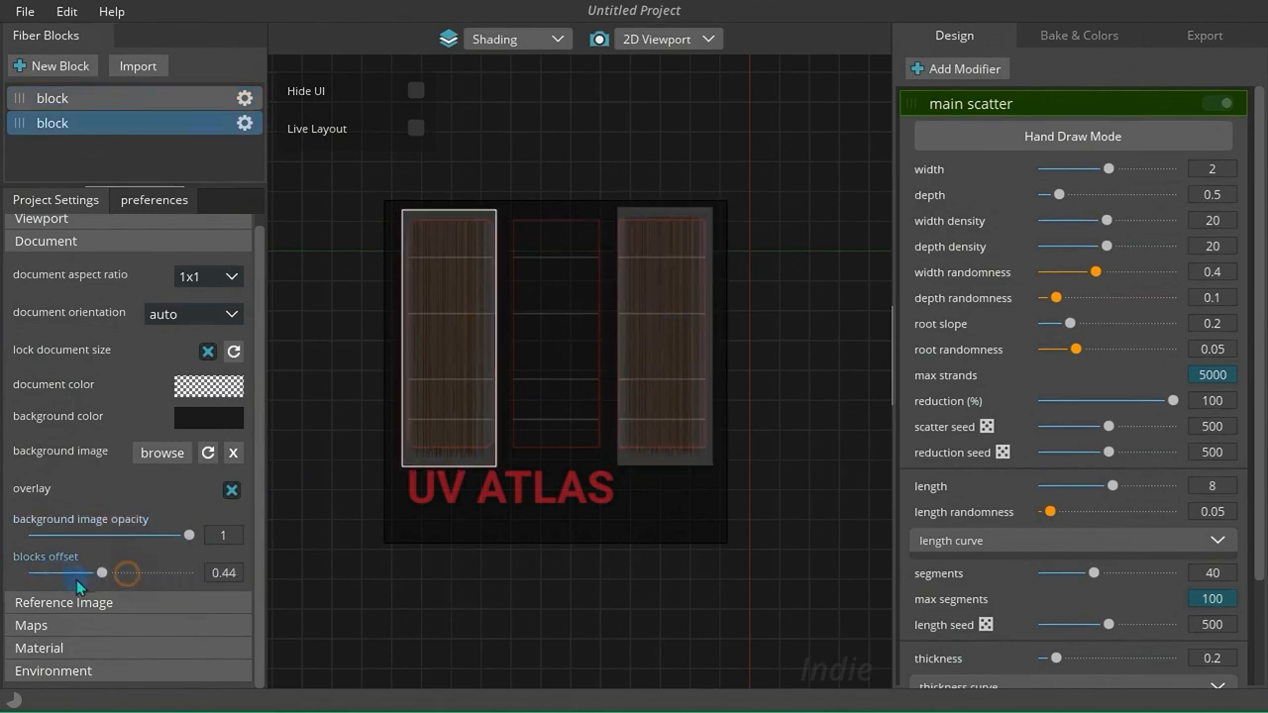
left_click_drag(103, 573, 138, 572)
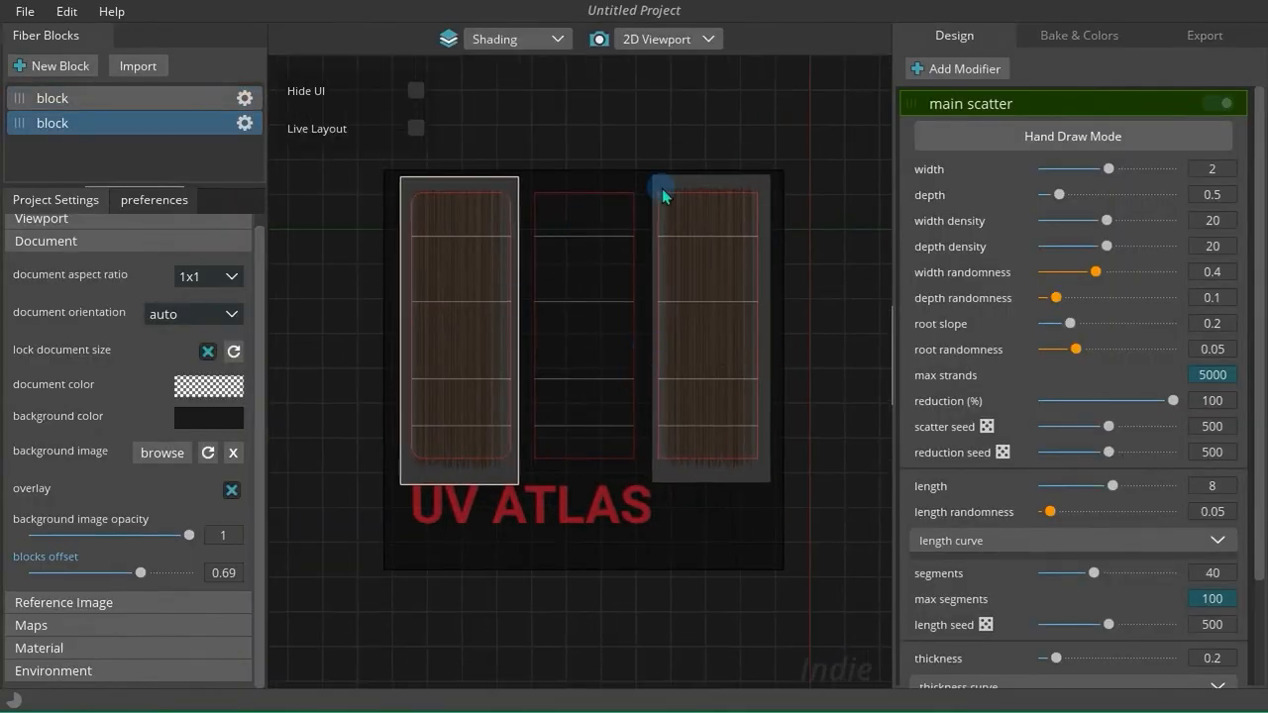
left_click(23, 11)
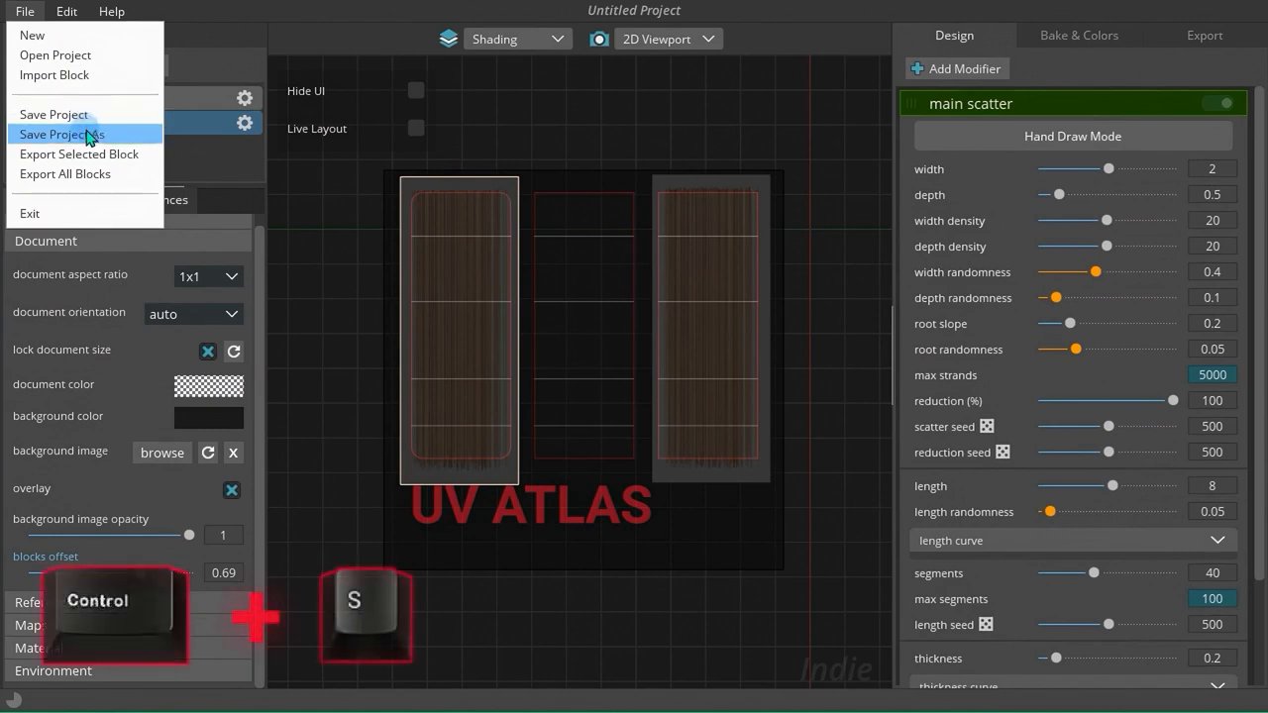
Save the project, save a copy as Project B, start a new project without saving, then open a saved project.
left_click(62, 134)
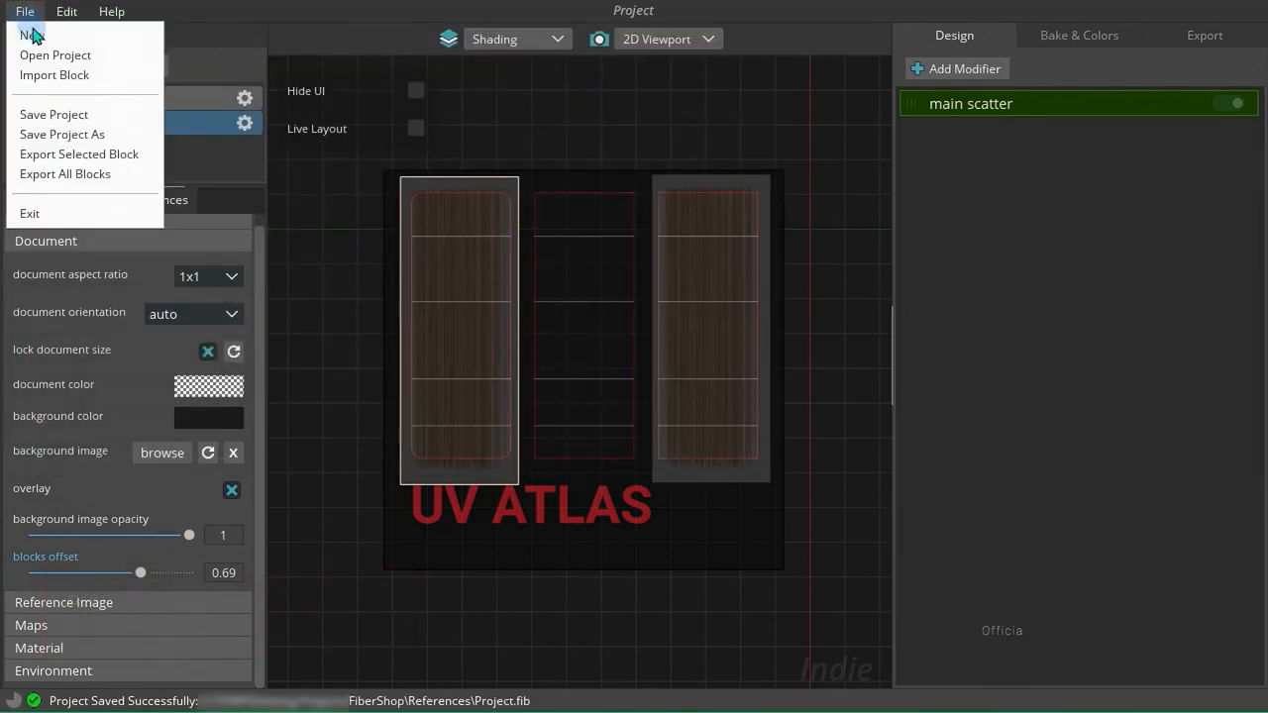
mouse_move(99, 145)
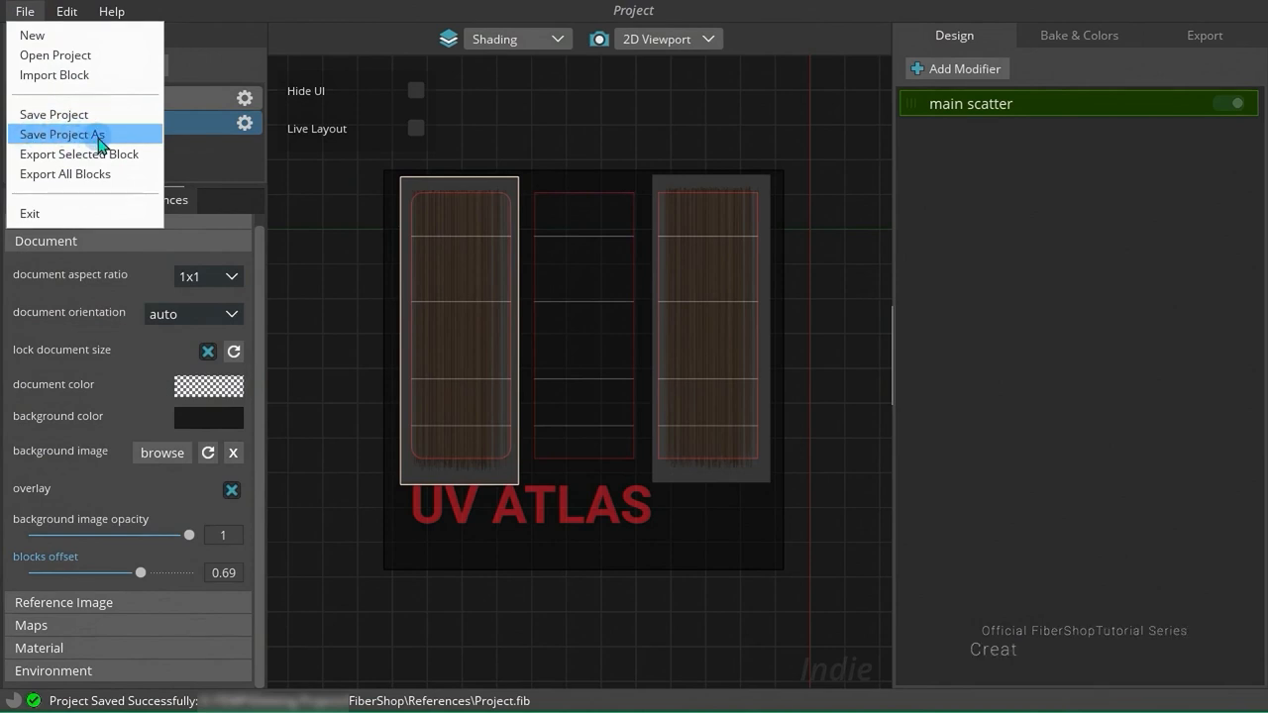
left_click(62, 135)
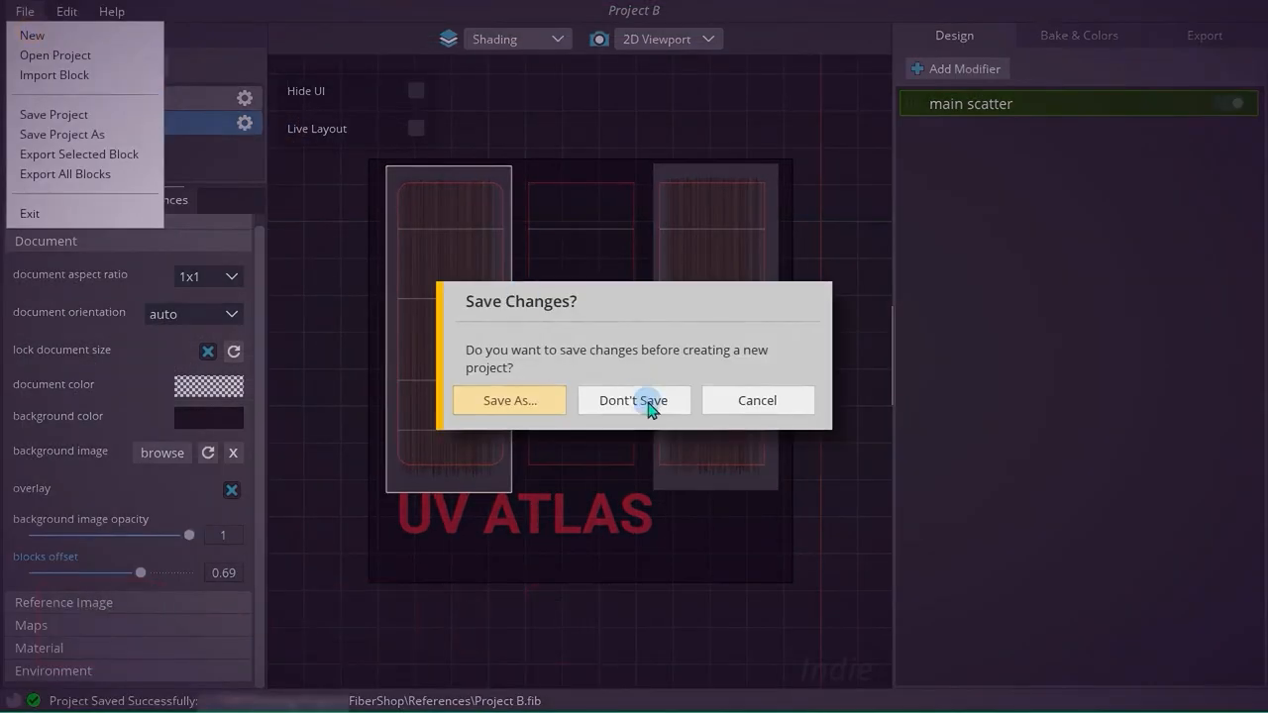
left_click(634, 400)
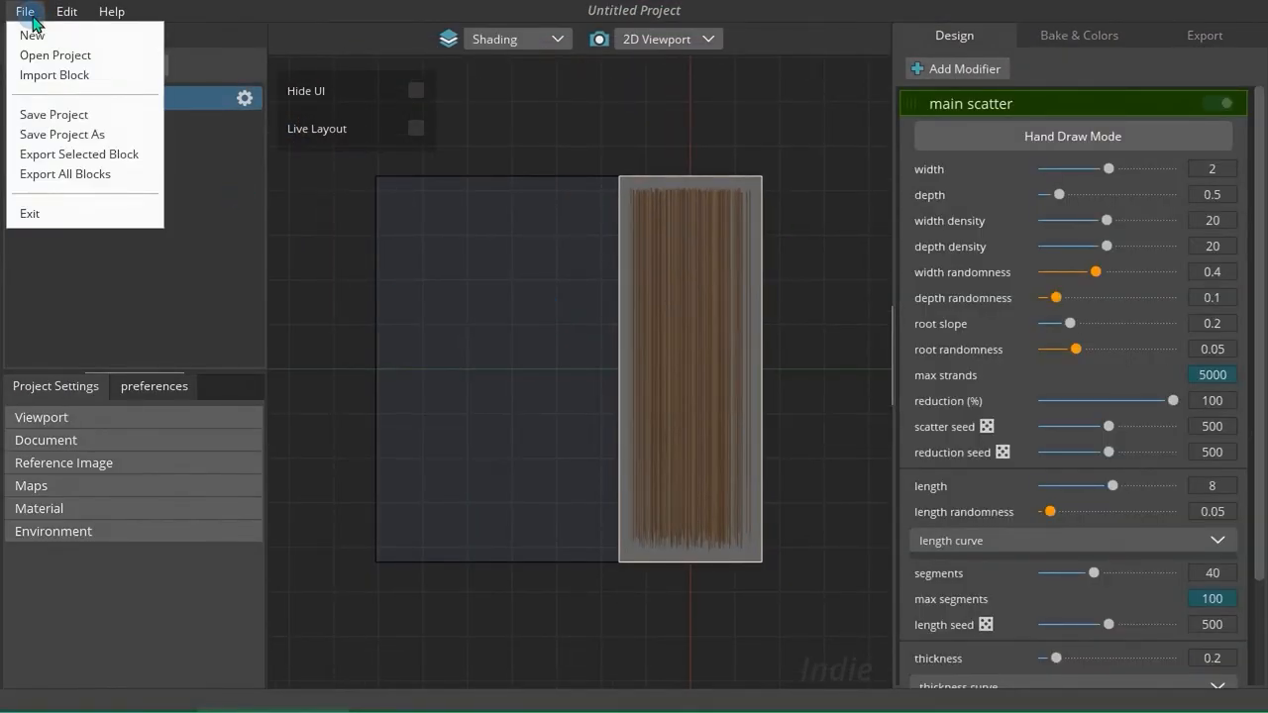
mouse_move(56, 56)
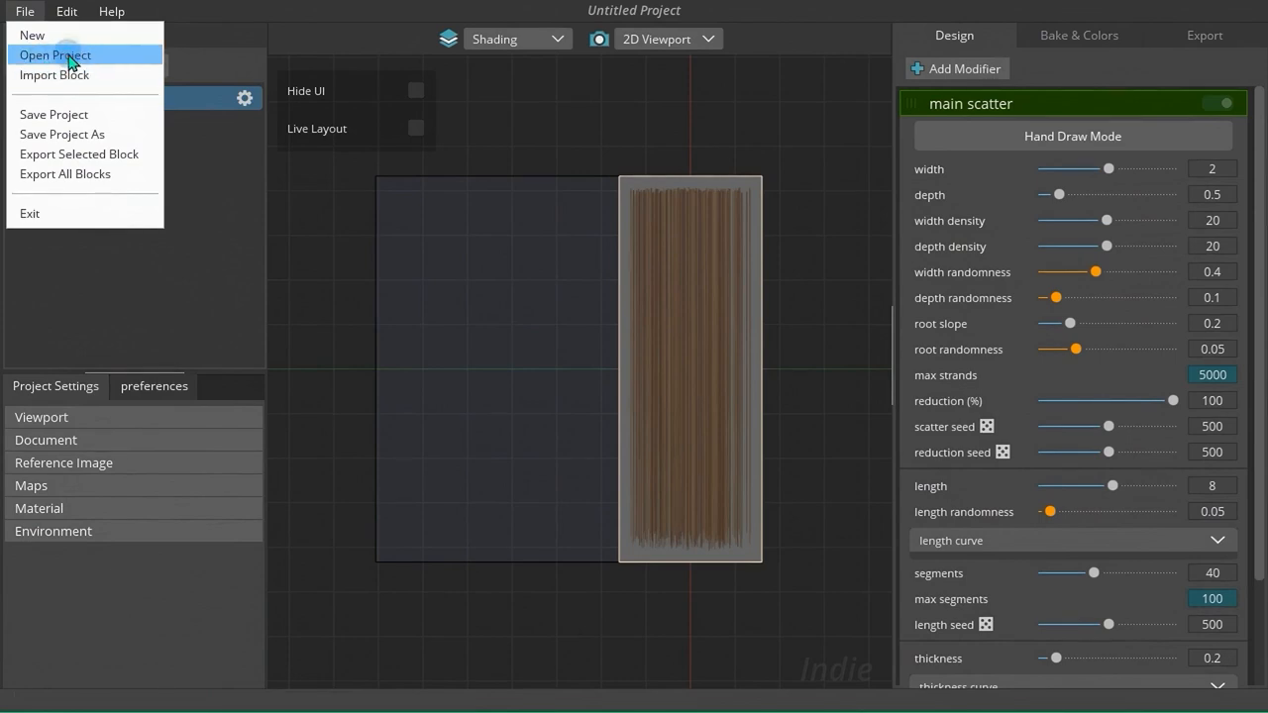
left_click(55, 55)
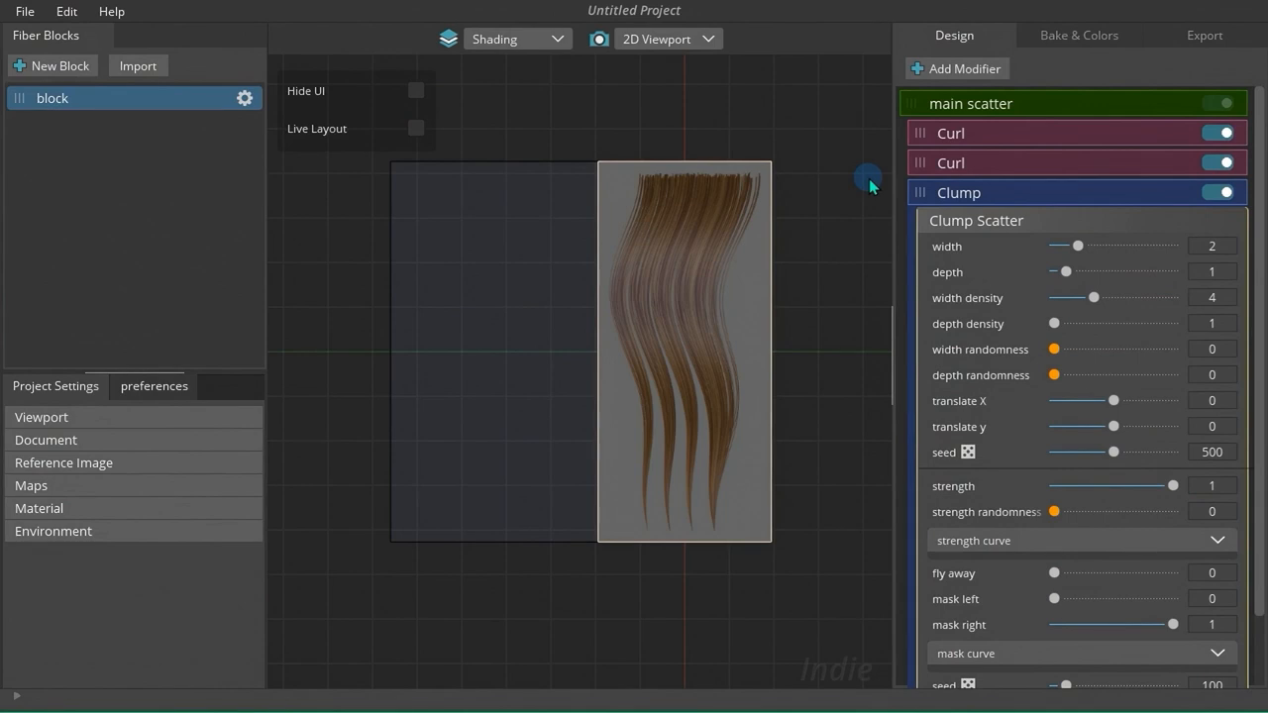
mouse_move(805, 190)
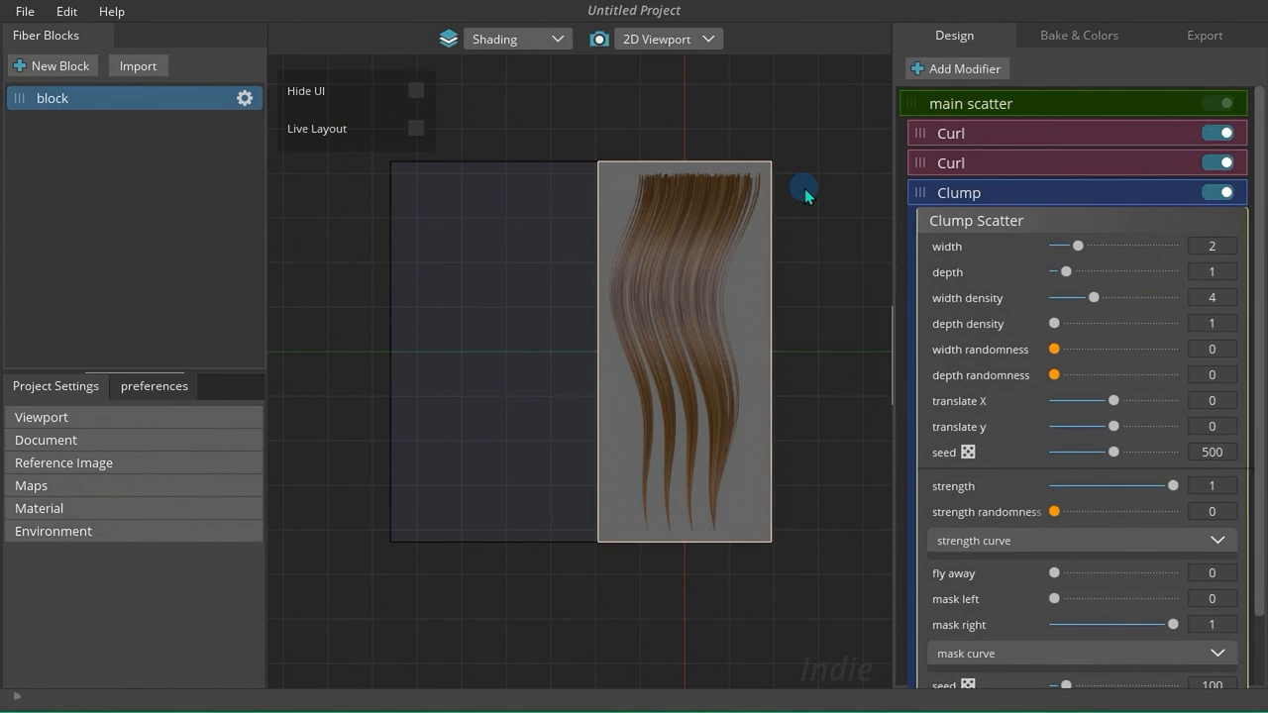
mouse_move(355, 406)
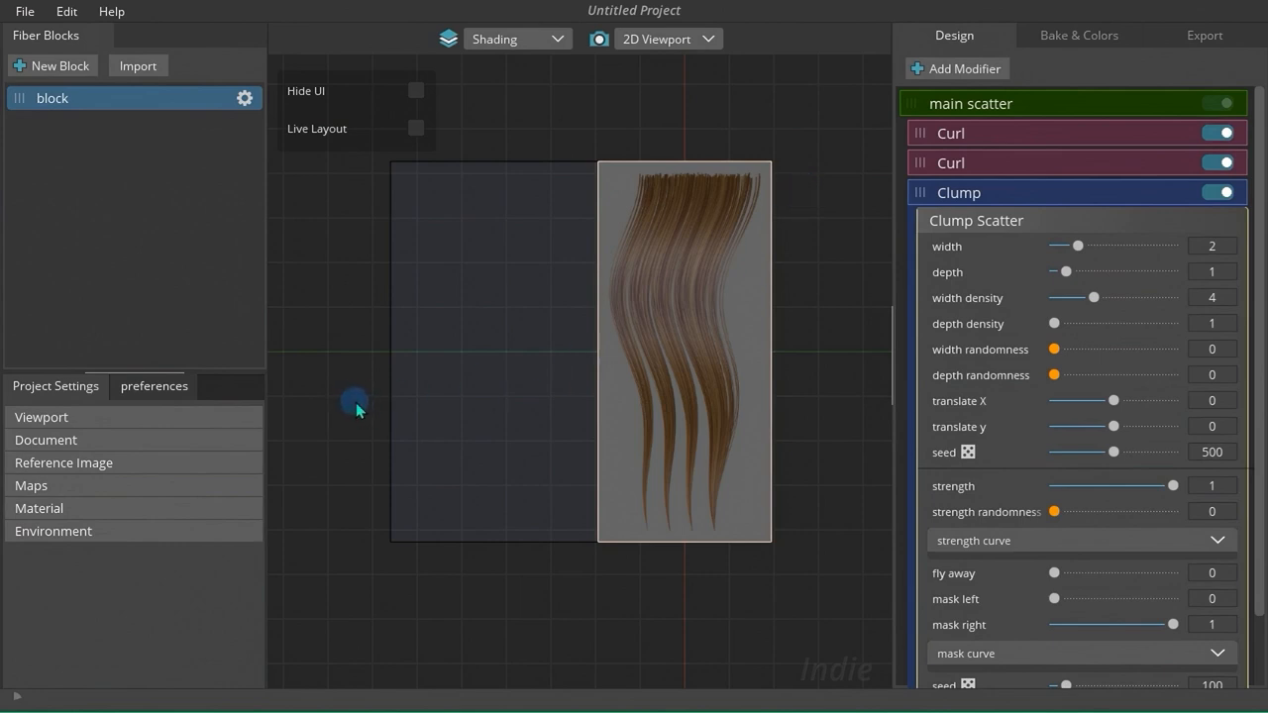
Scale the interface up, then reset all preferences to defaults via Edit > Reset Preferences.
left_click(154, 386)
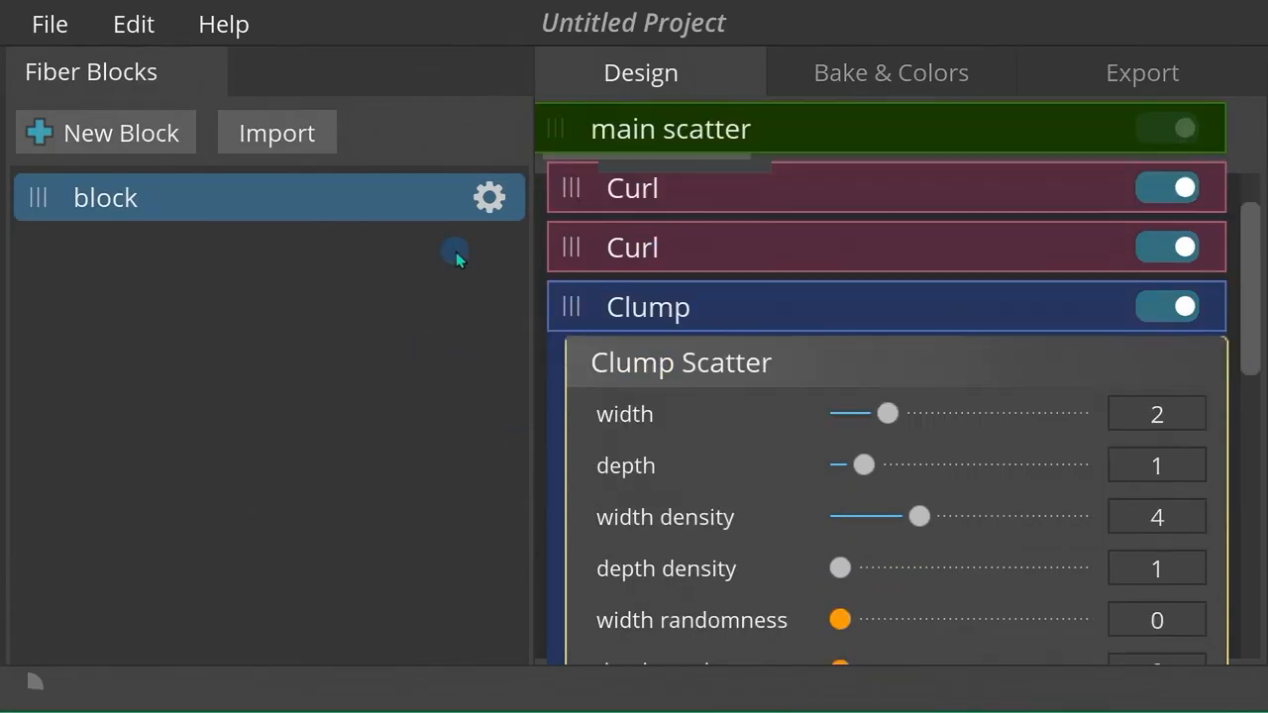
scroll("down", 3)
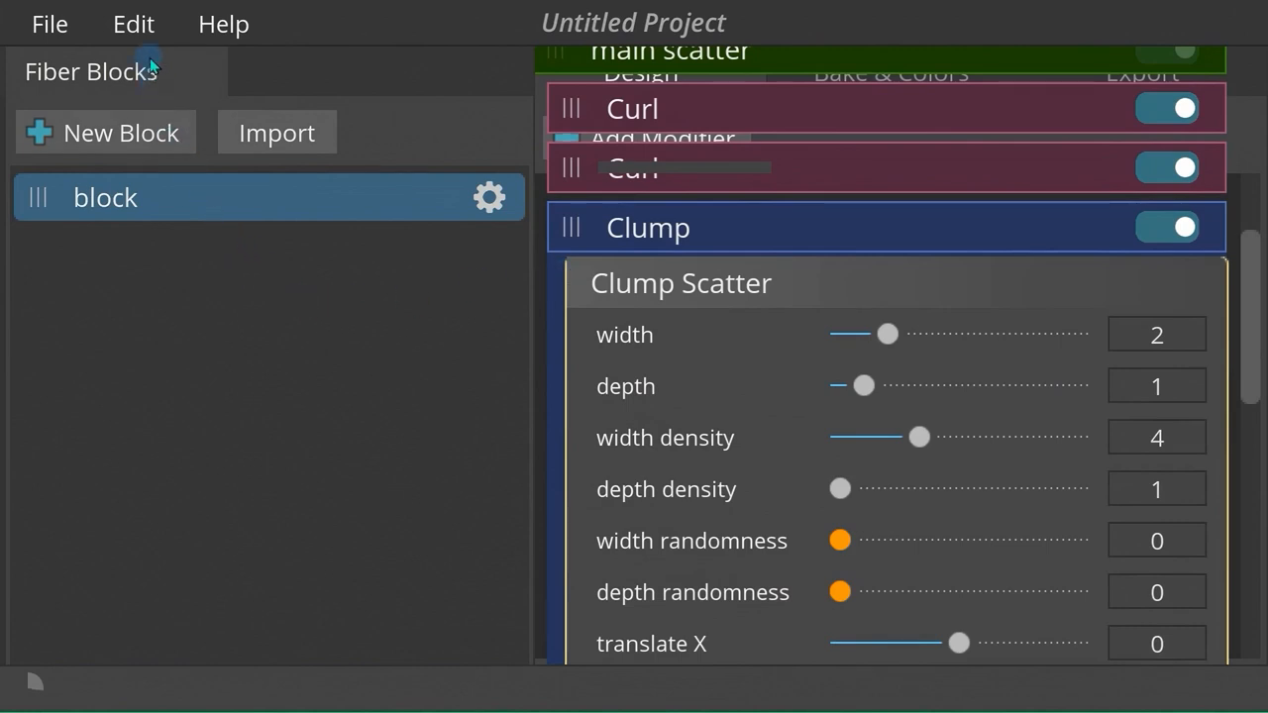
left_click(133, 24)
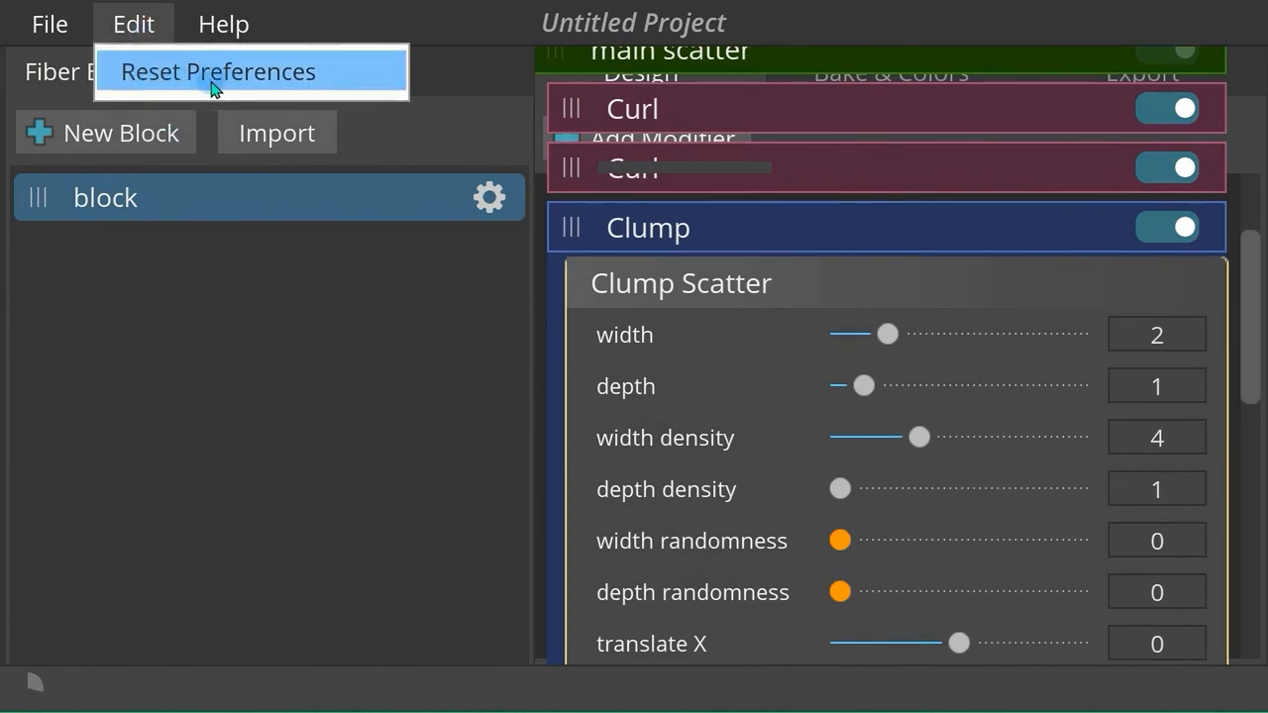
left_click(218, 71)
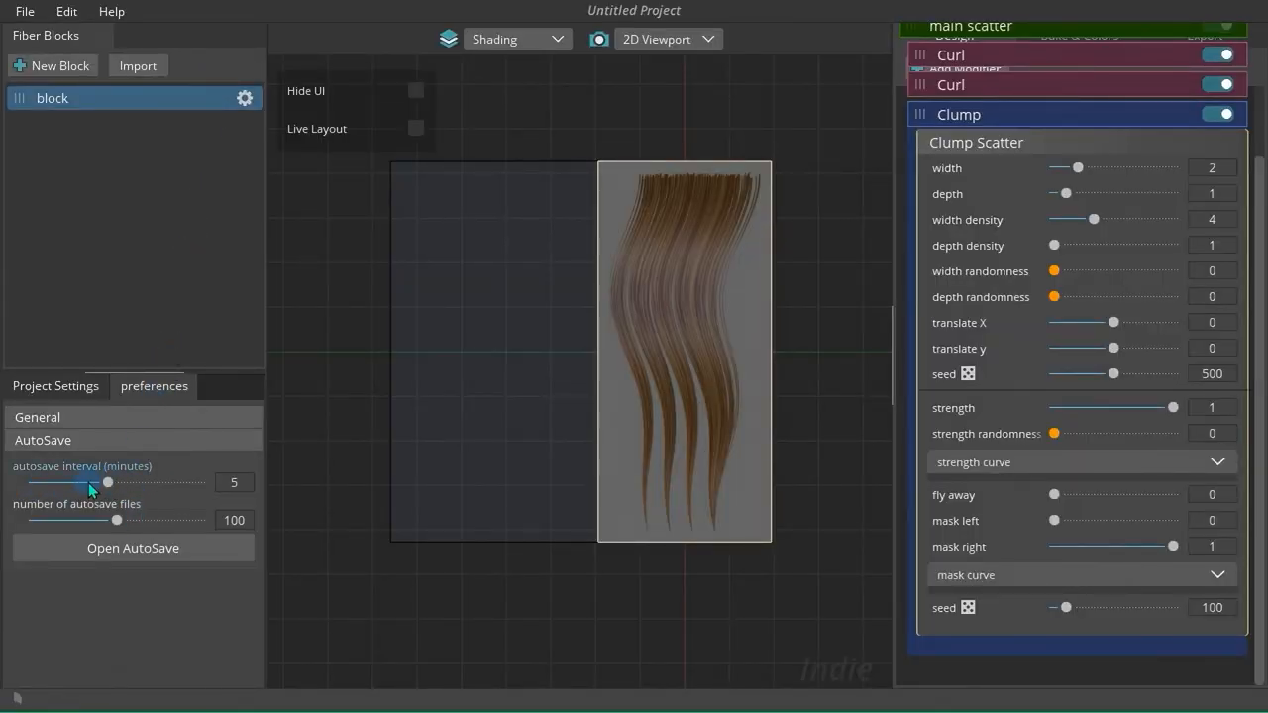
Set the number of autosave files to 38 at the 5-minute interval and open the saved autosaves.
left_click_drag(117, 519, 42, 519)
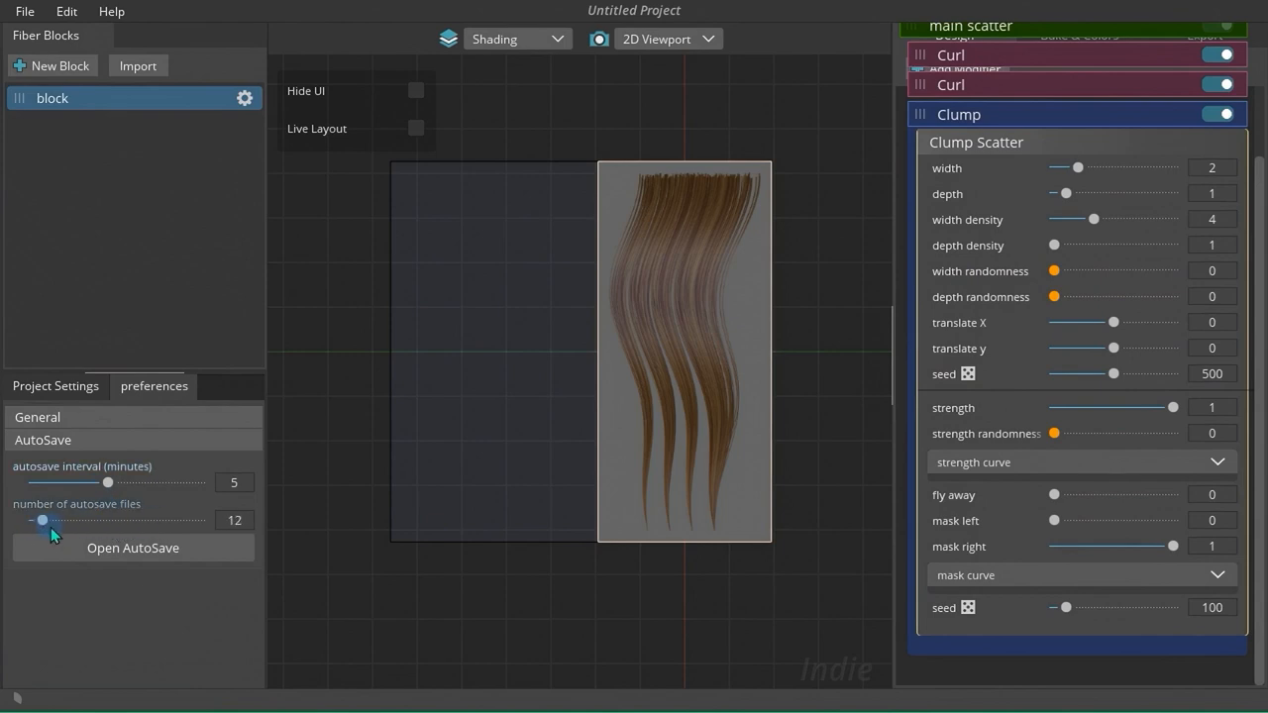
left_click_drag(42, 521, 64, 521)
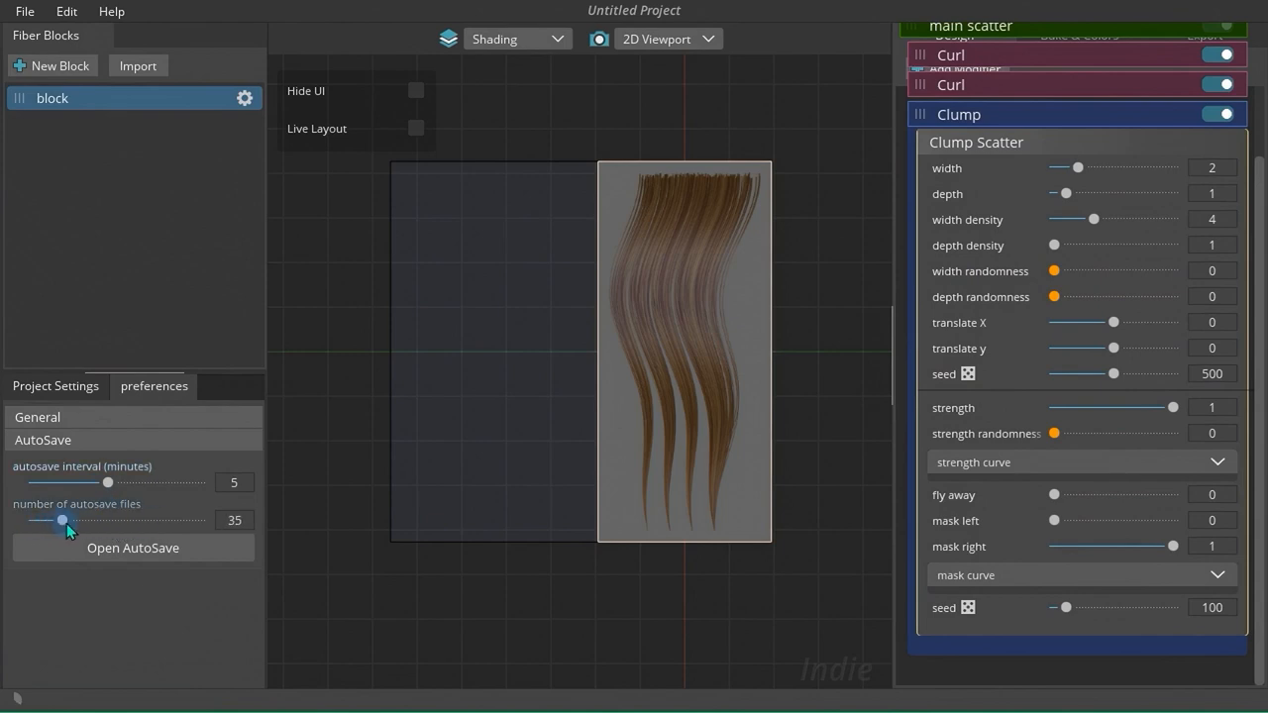
left_click_drag(61, 519, 70, 519)
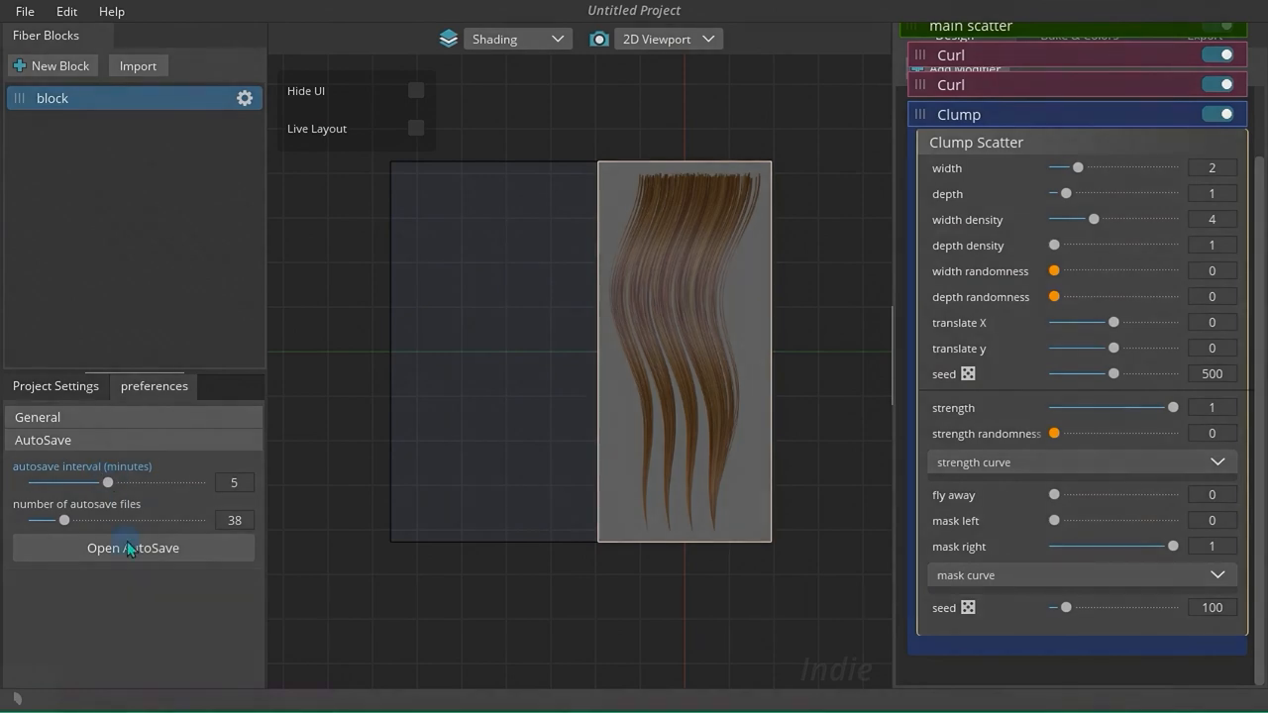
left_click_drag(107, 483, 52, 483)
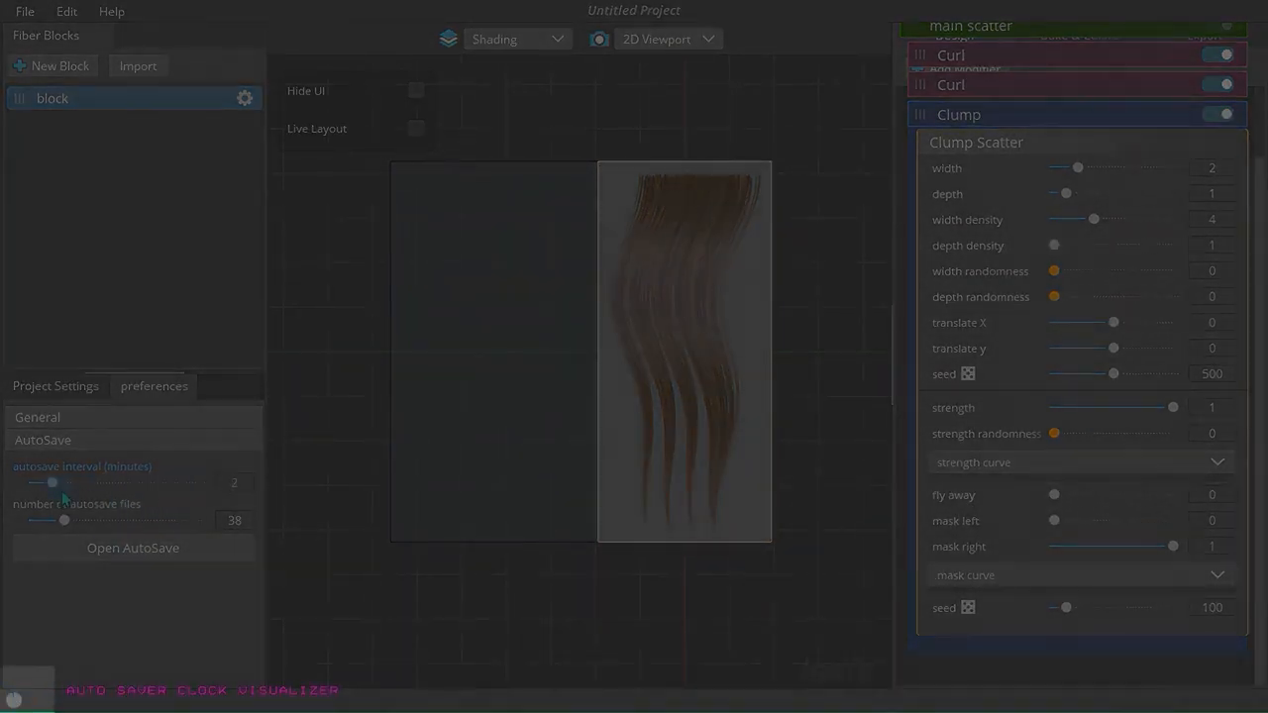